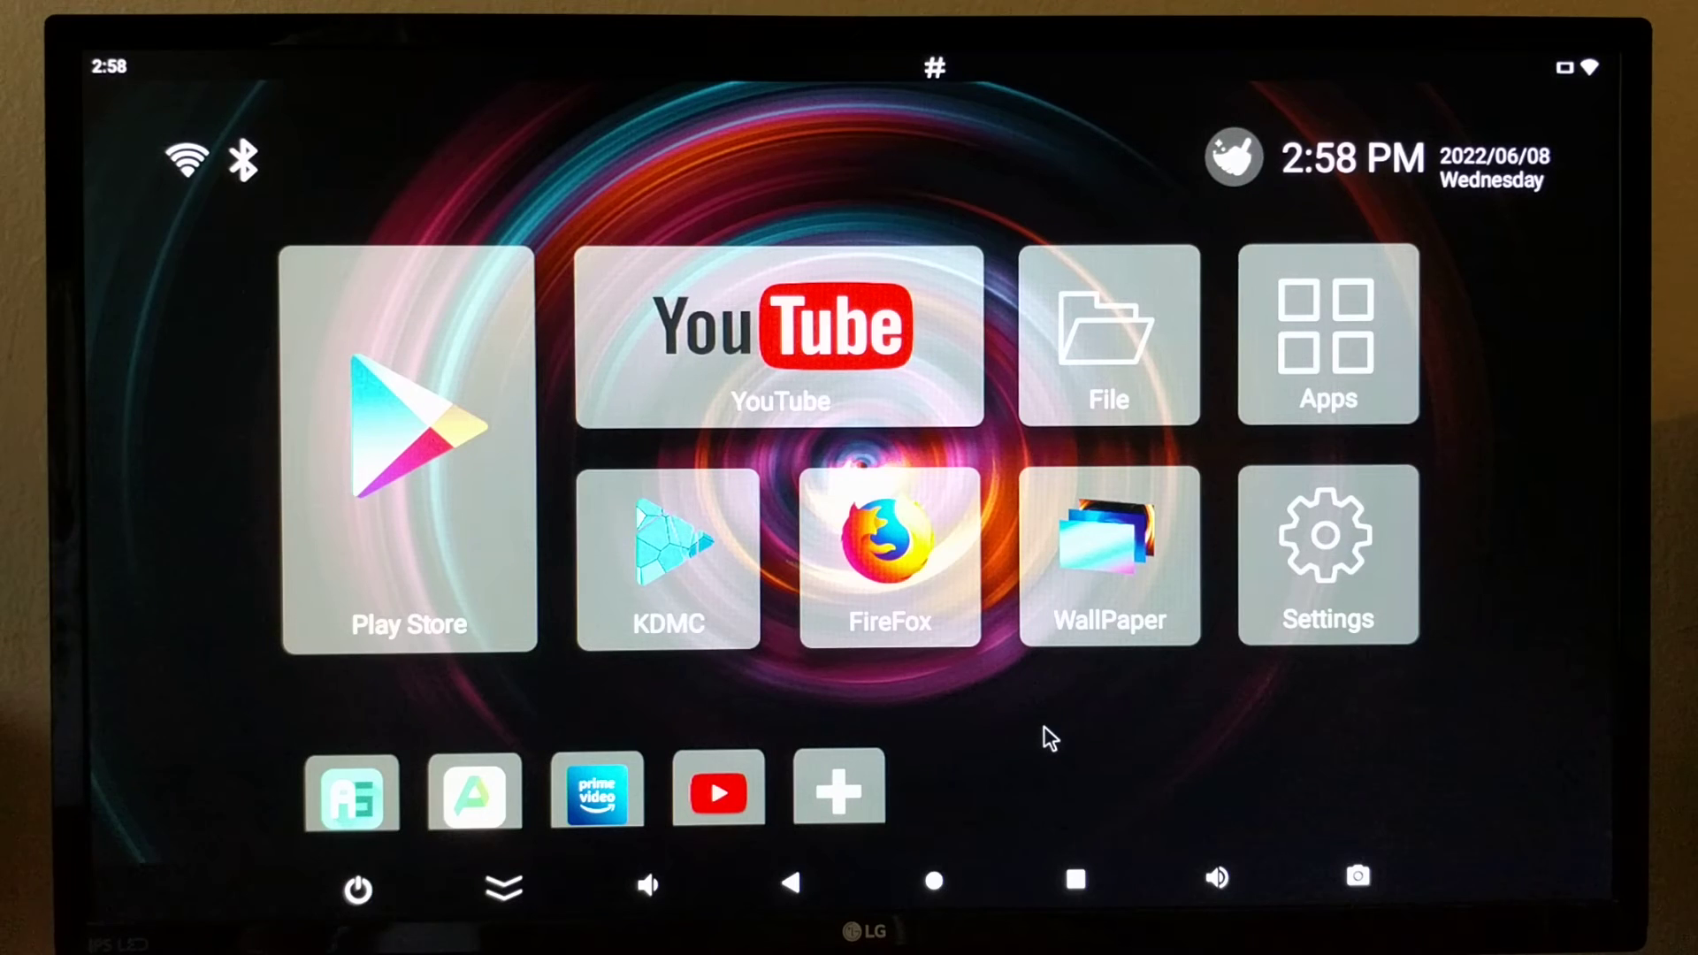
{"action": "mouse_move", "coordinate": [1311, 561]}
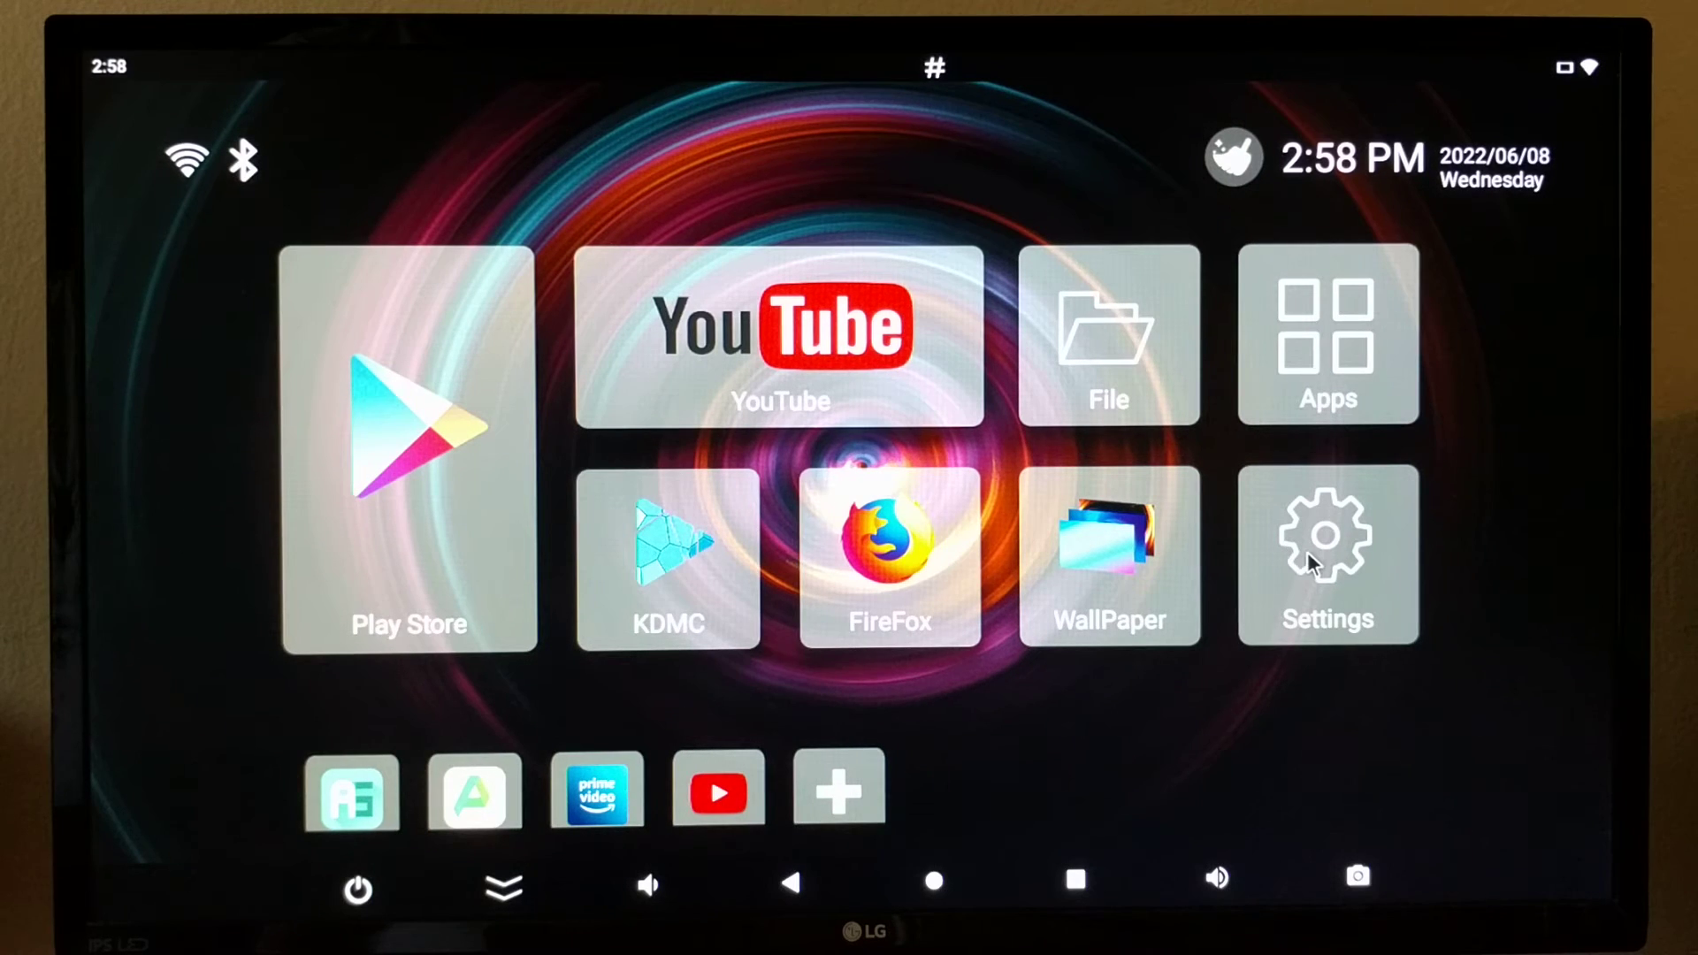
Review the device's About information in Settings, then show the full list of installed apps
{"action": "left_click", "coordinate": [1326, 554]}
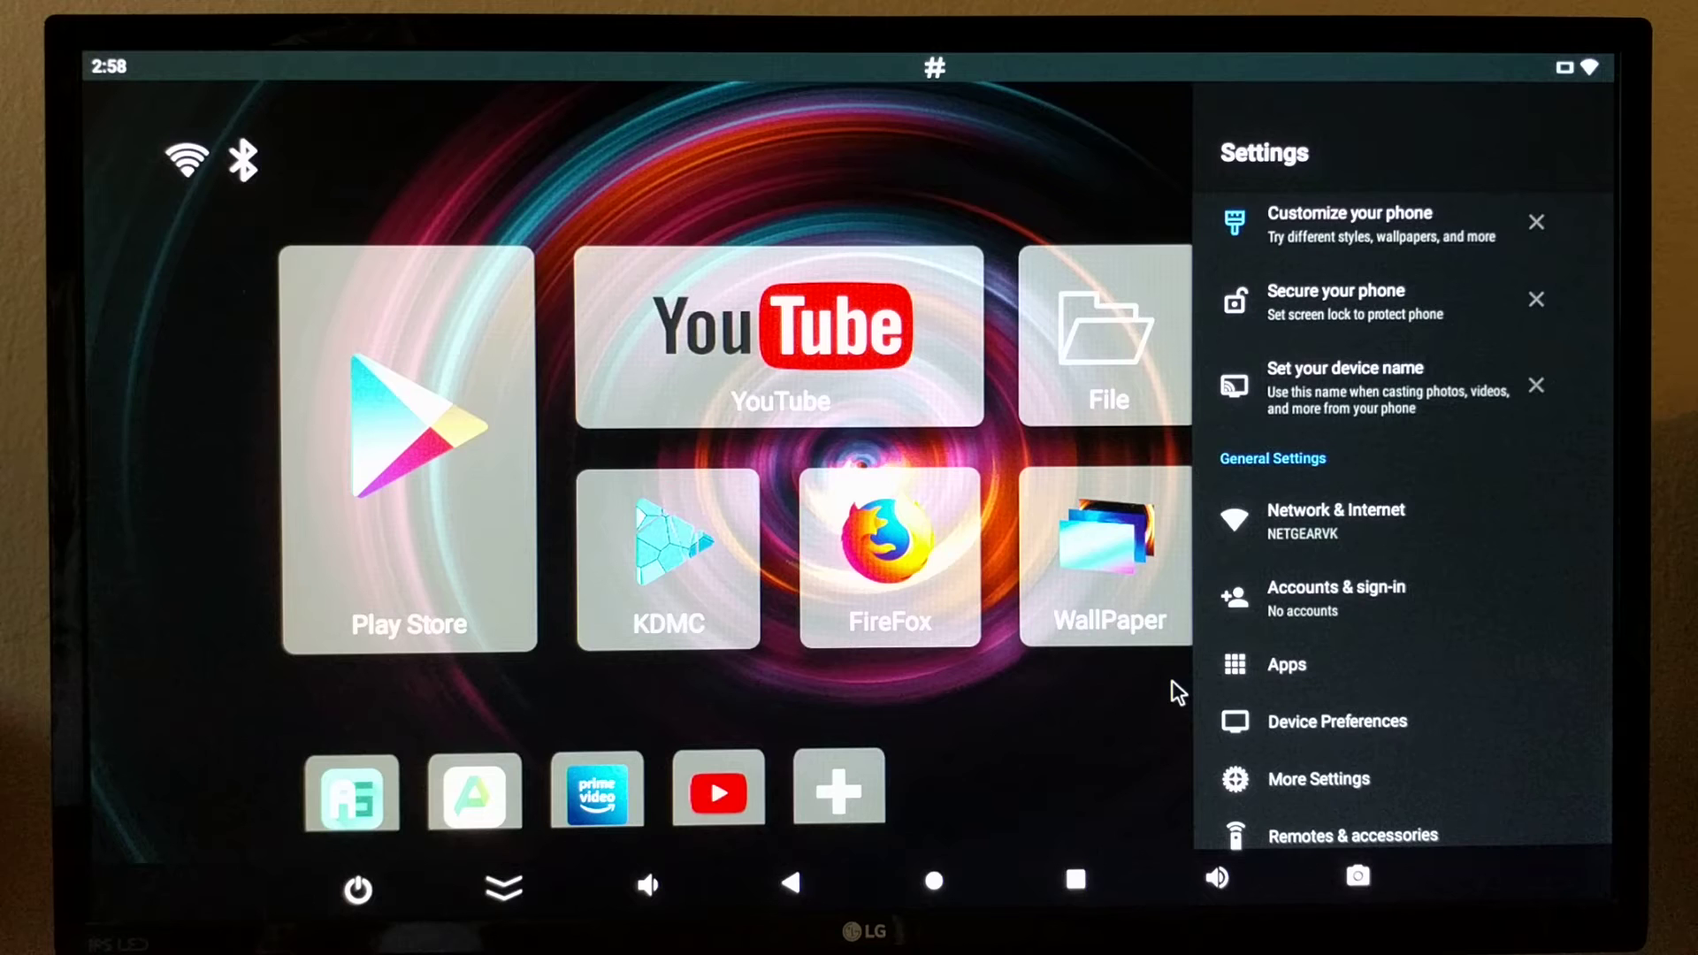
{"action": "mouse_move", "coordinate": [1295, 727]}
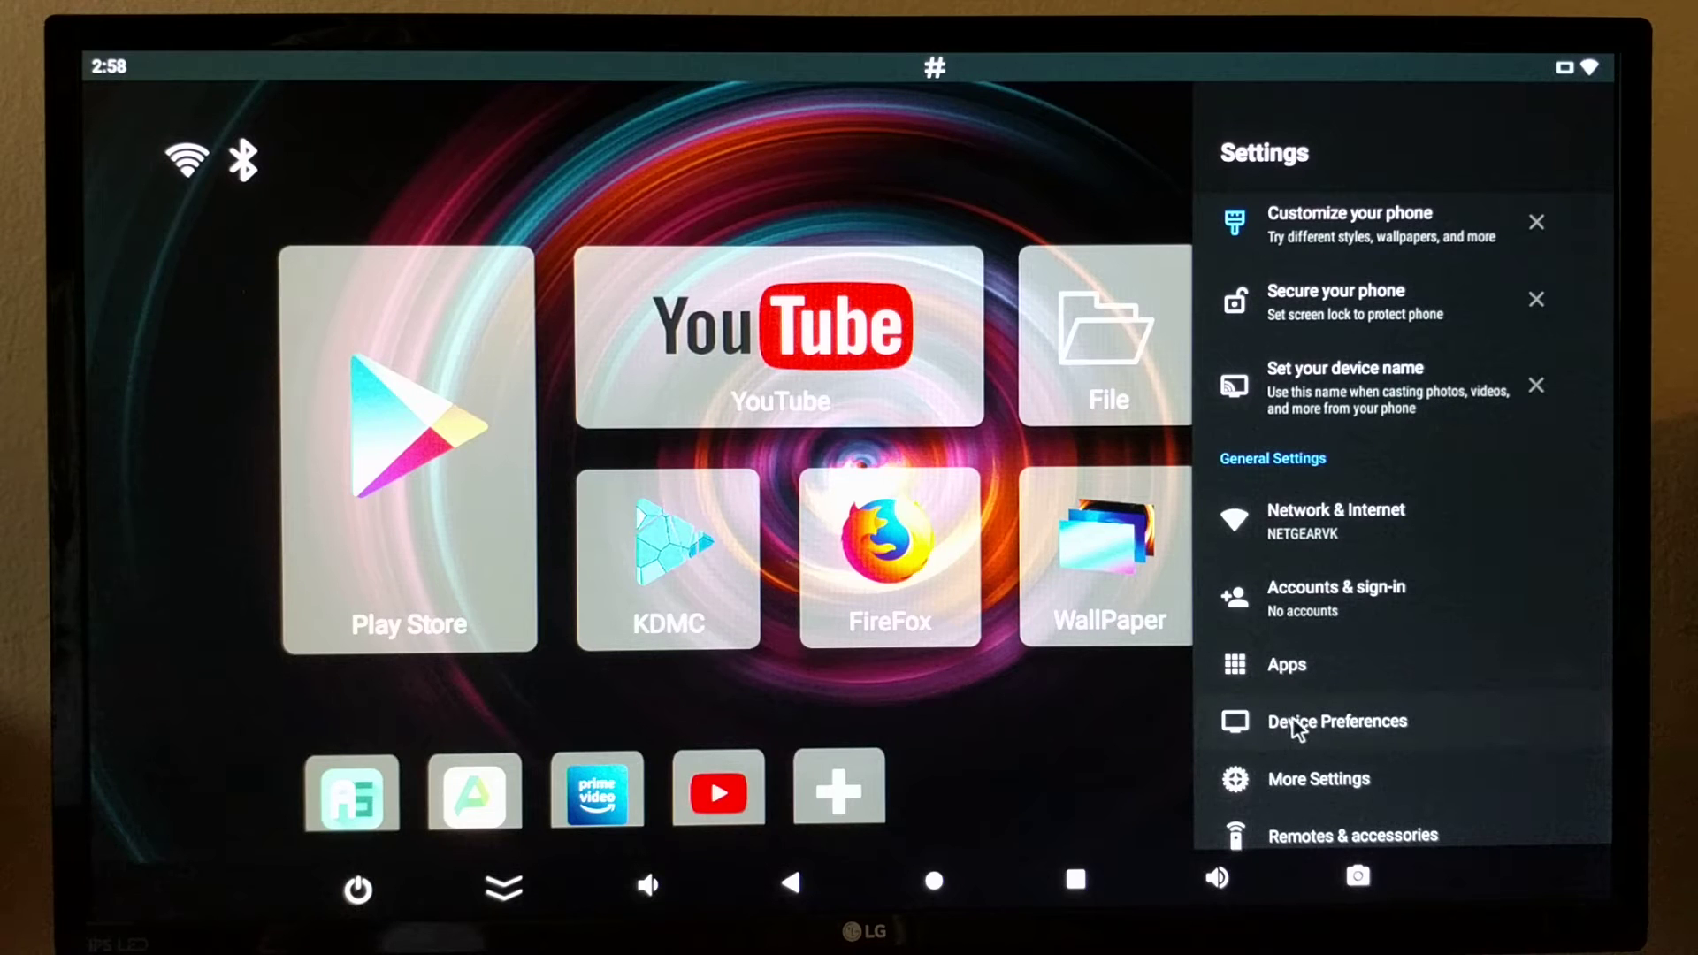
{"action": "left_click", "coordinate": [1337, 722]}
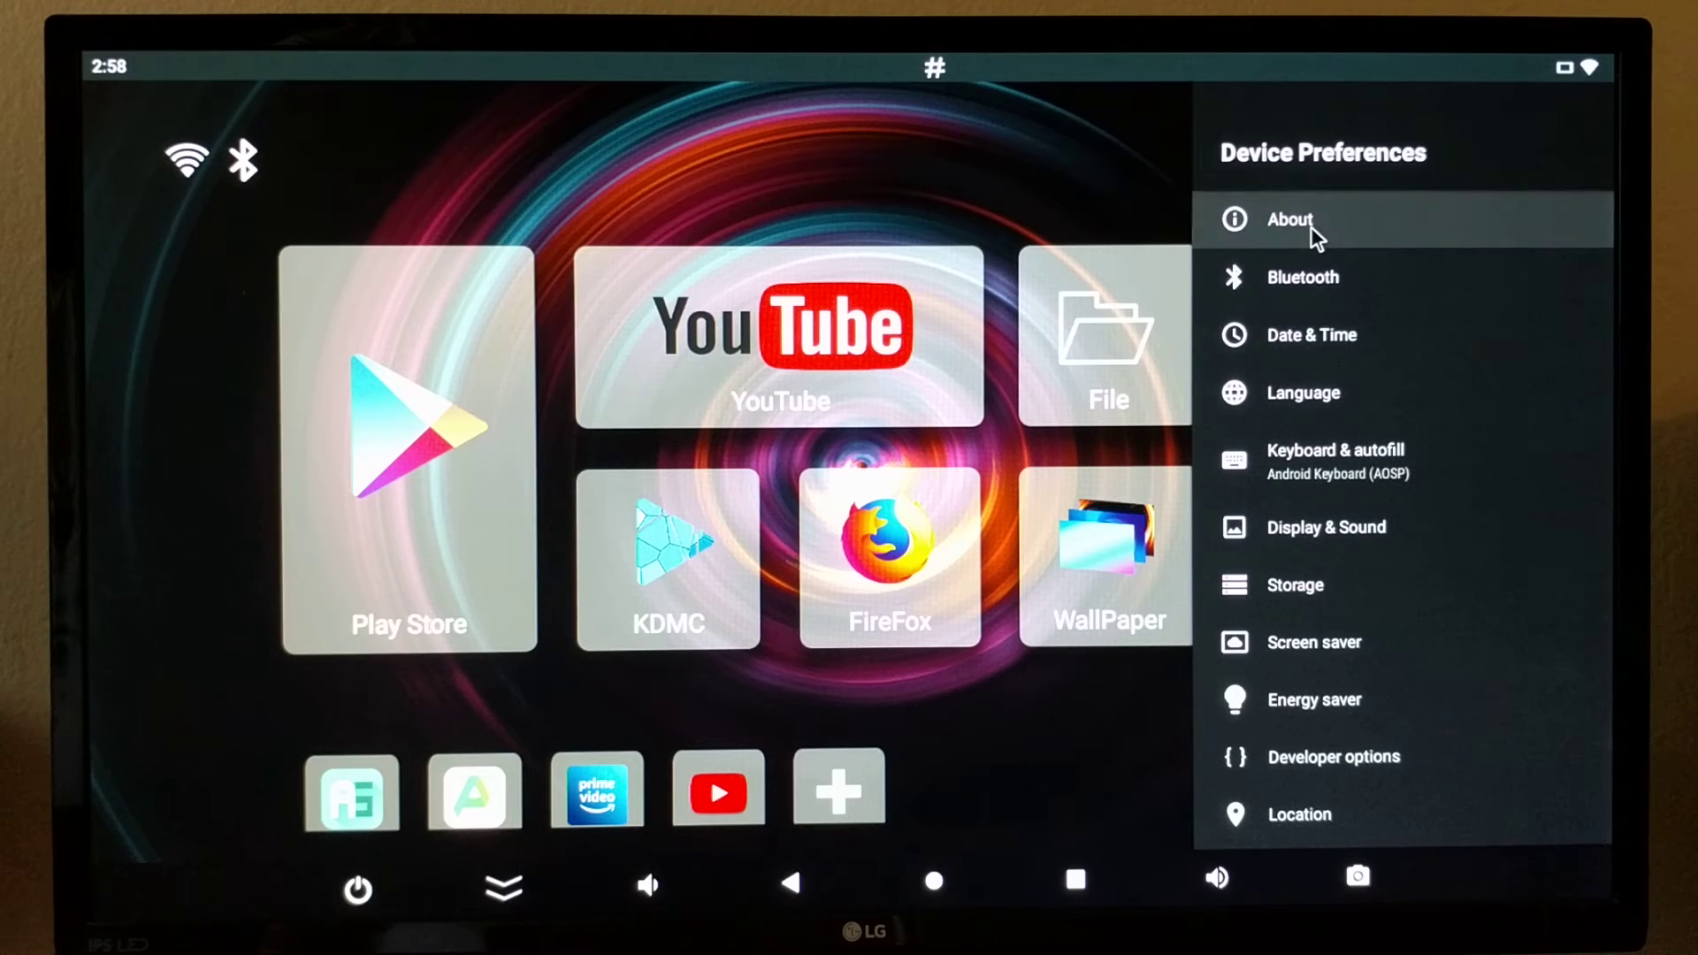
{"action": "left_click", "coordinate": [1289, 220]}
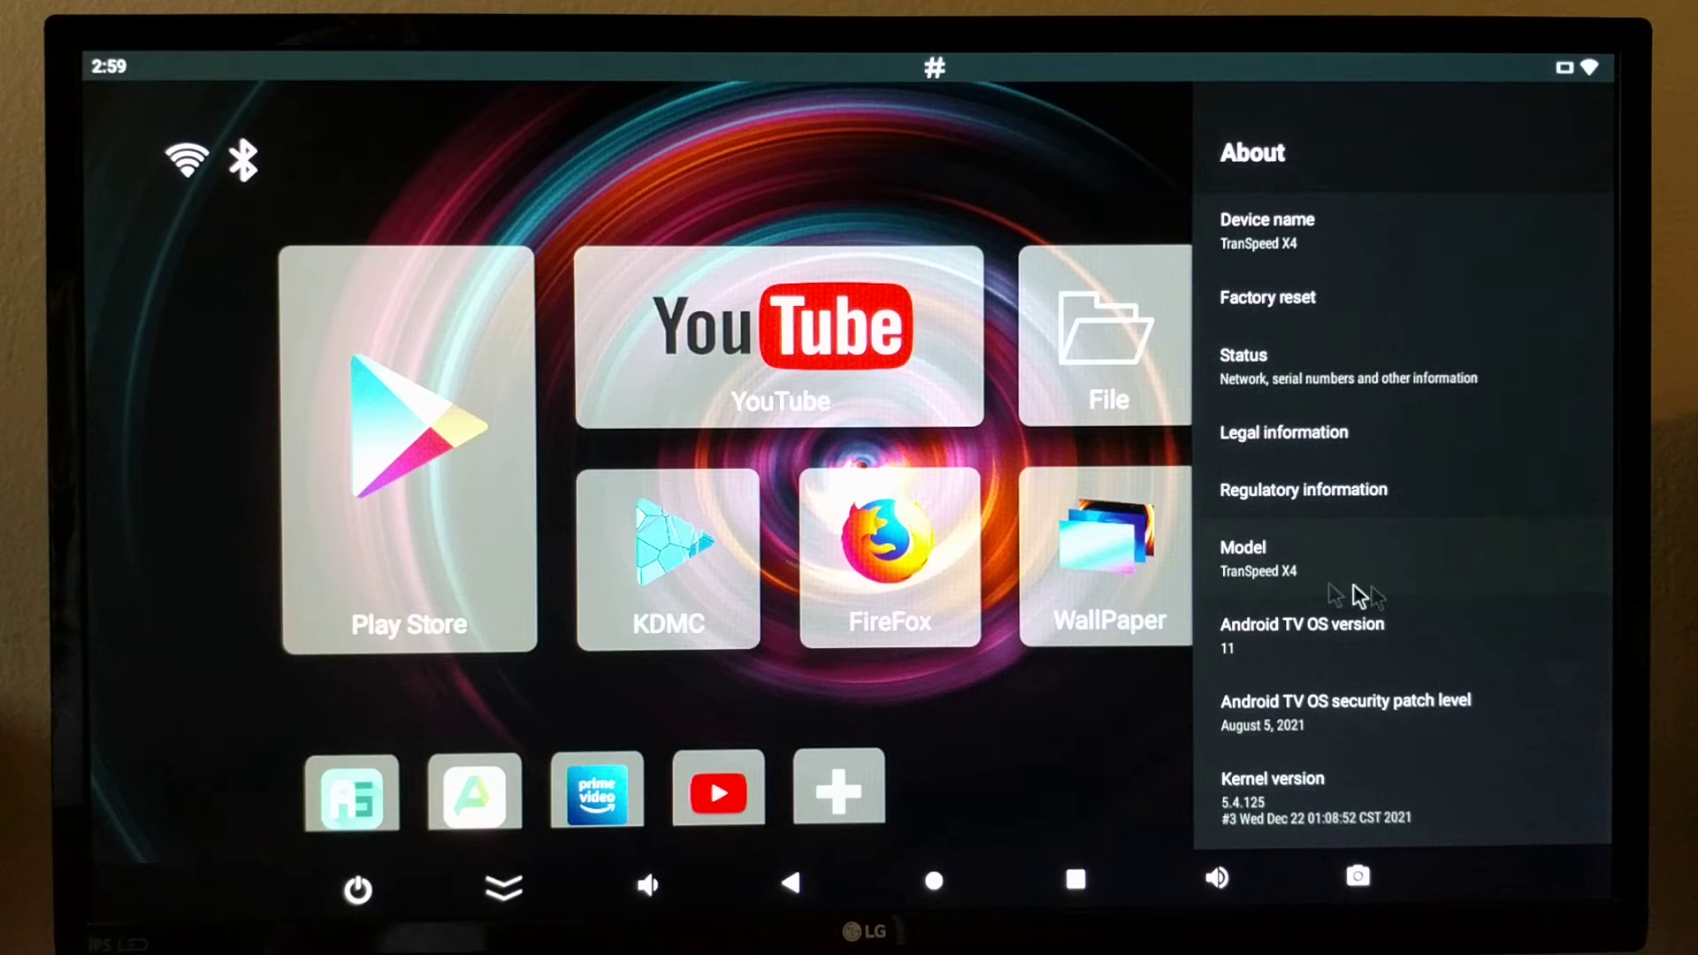
{"action": "mouse_move", "coordinate": [1316, 826]}
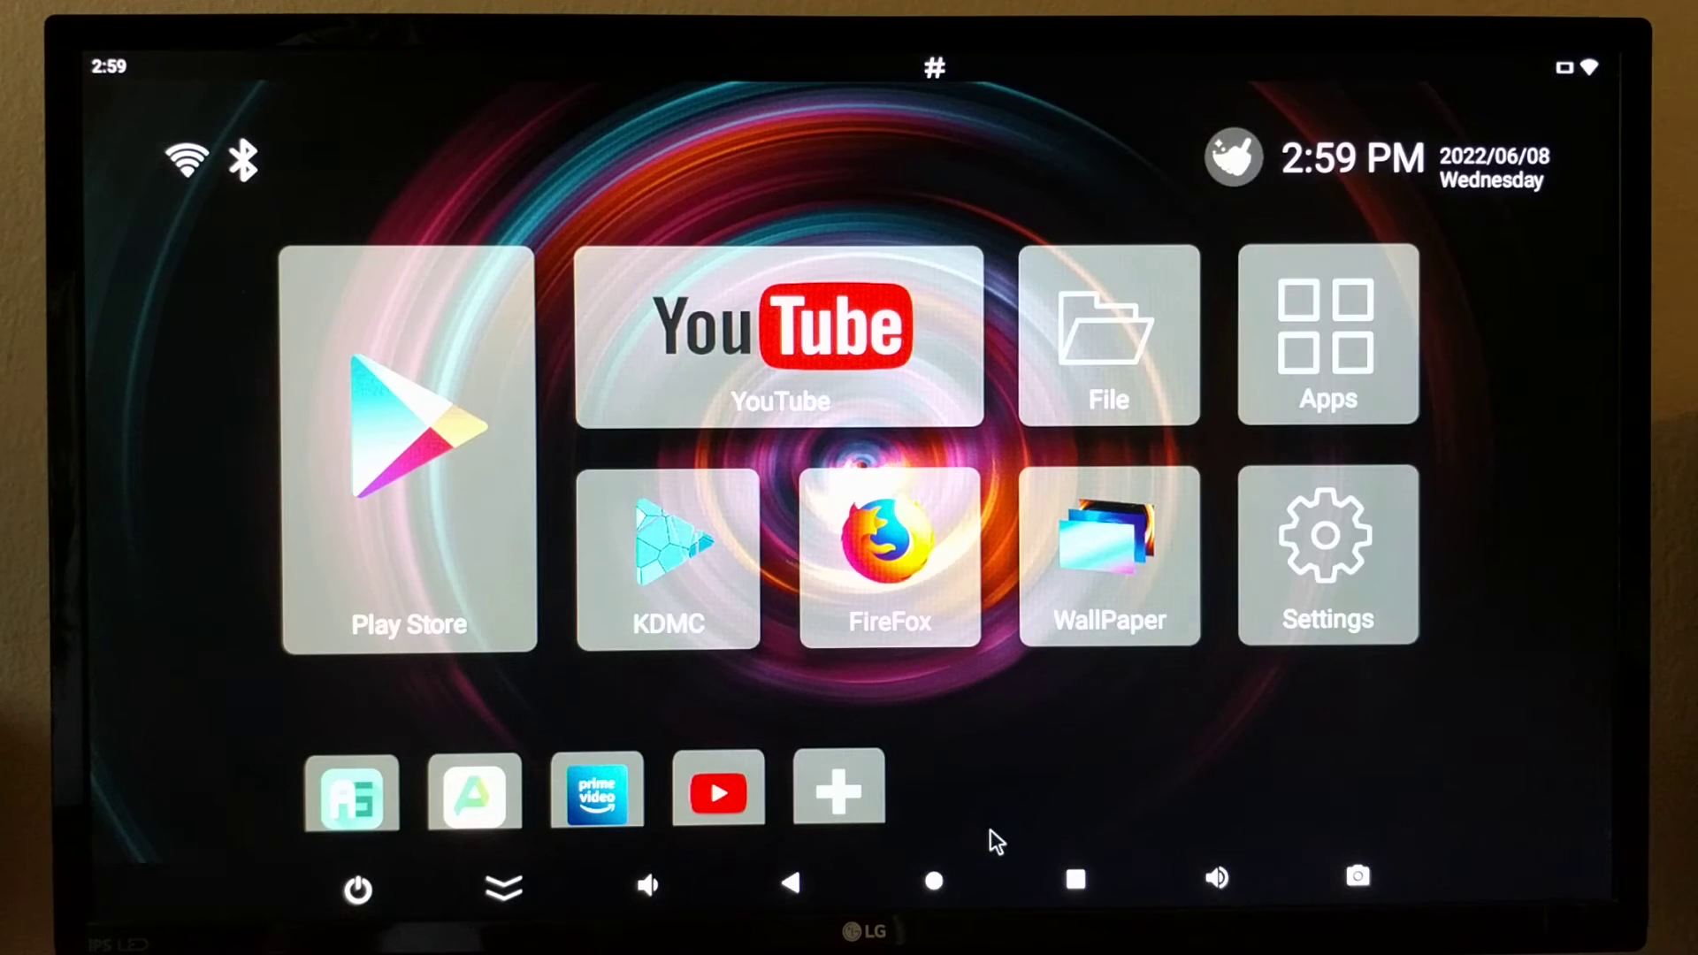
{"action": "mouse_move", "coordinate": [1325, 362]}
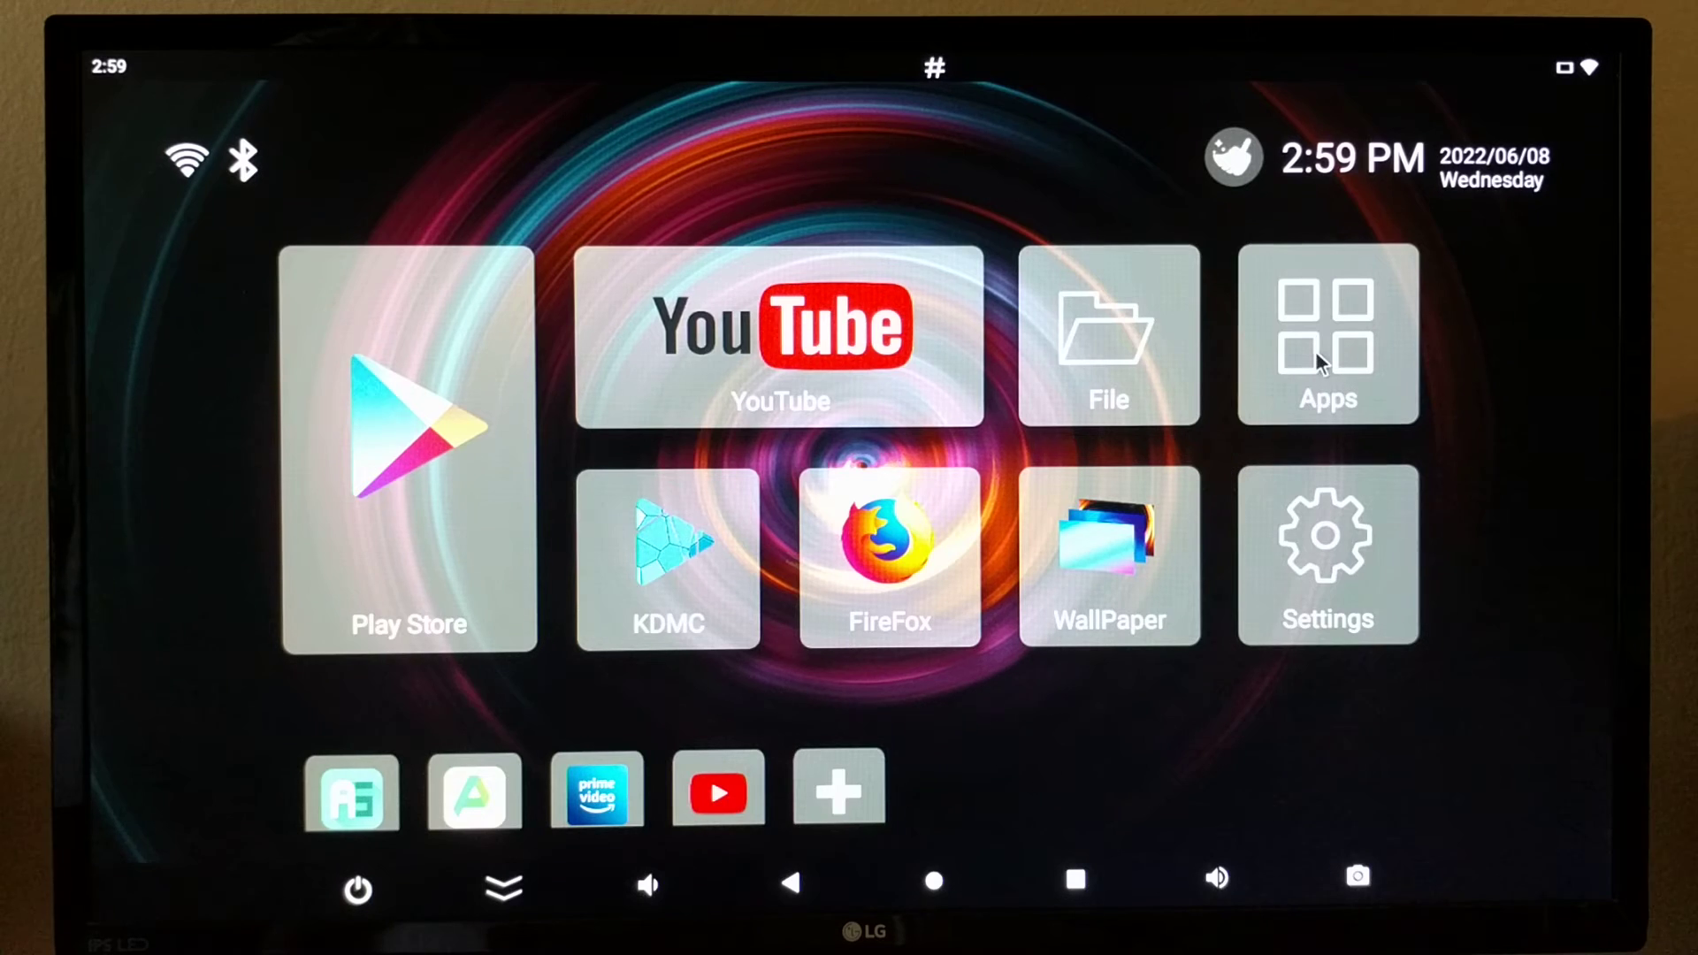
{"action": "left_click", "coordinate": [1326, 336]}
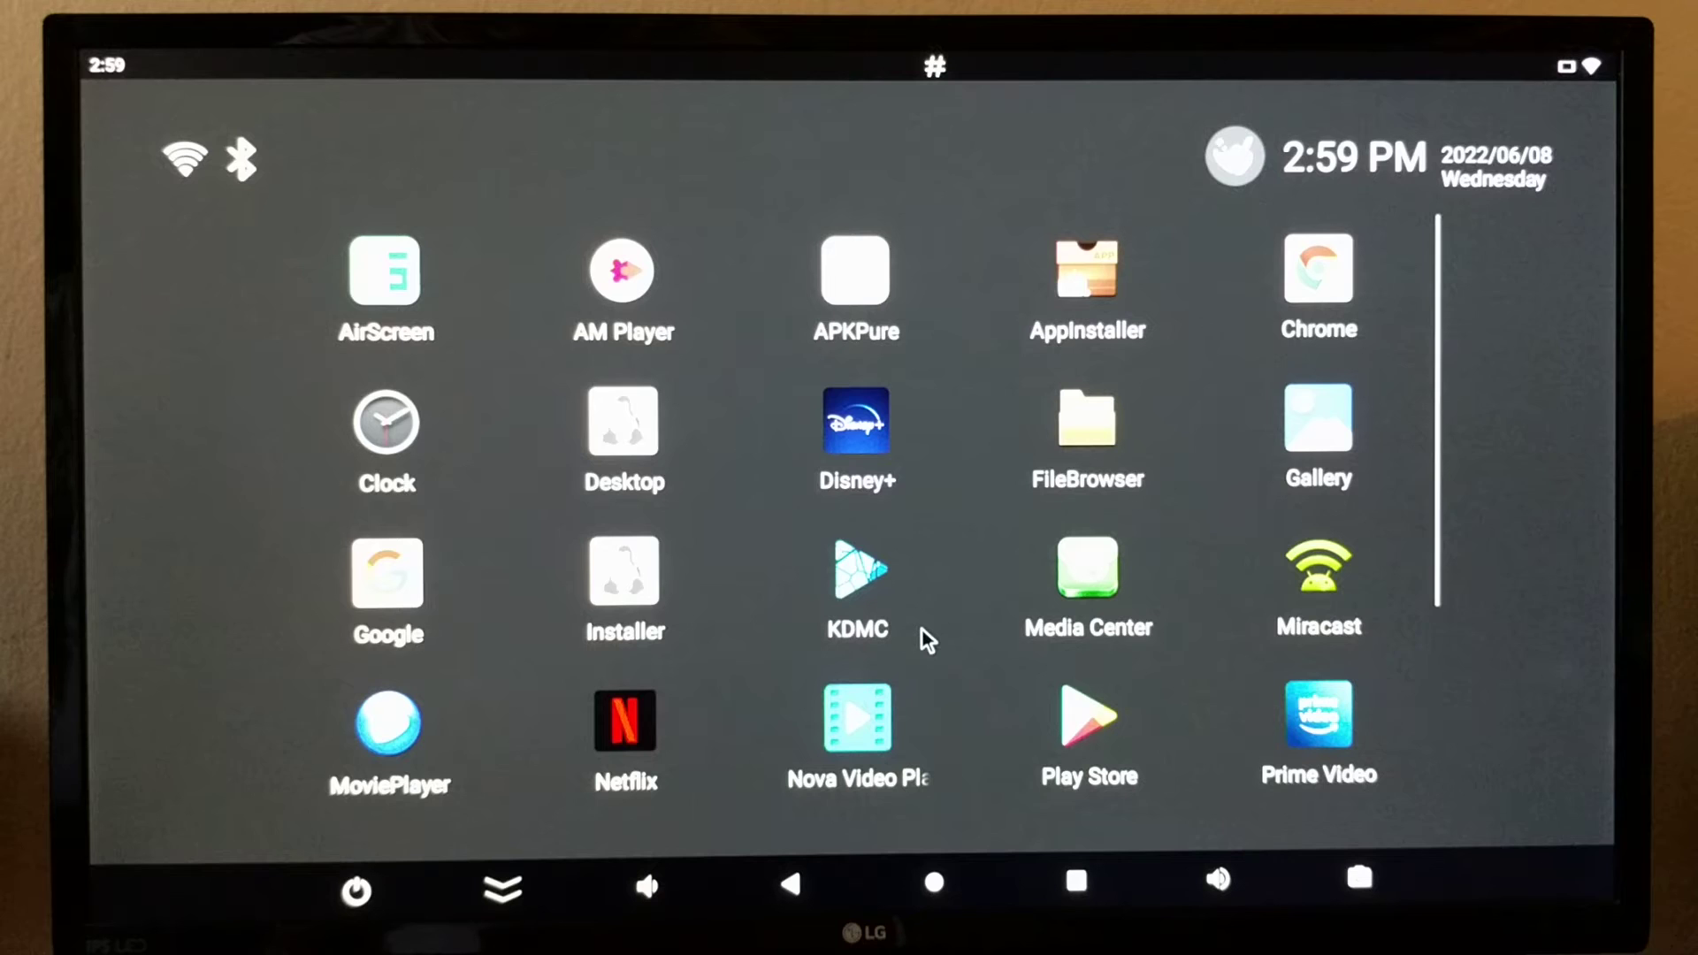
{"action": "mouse_move", "coordinate": [660, 398]}
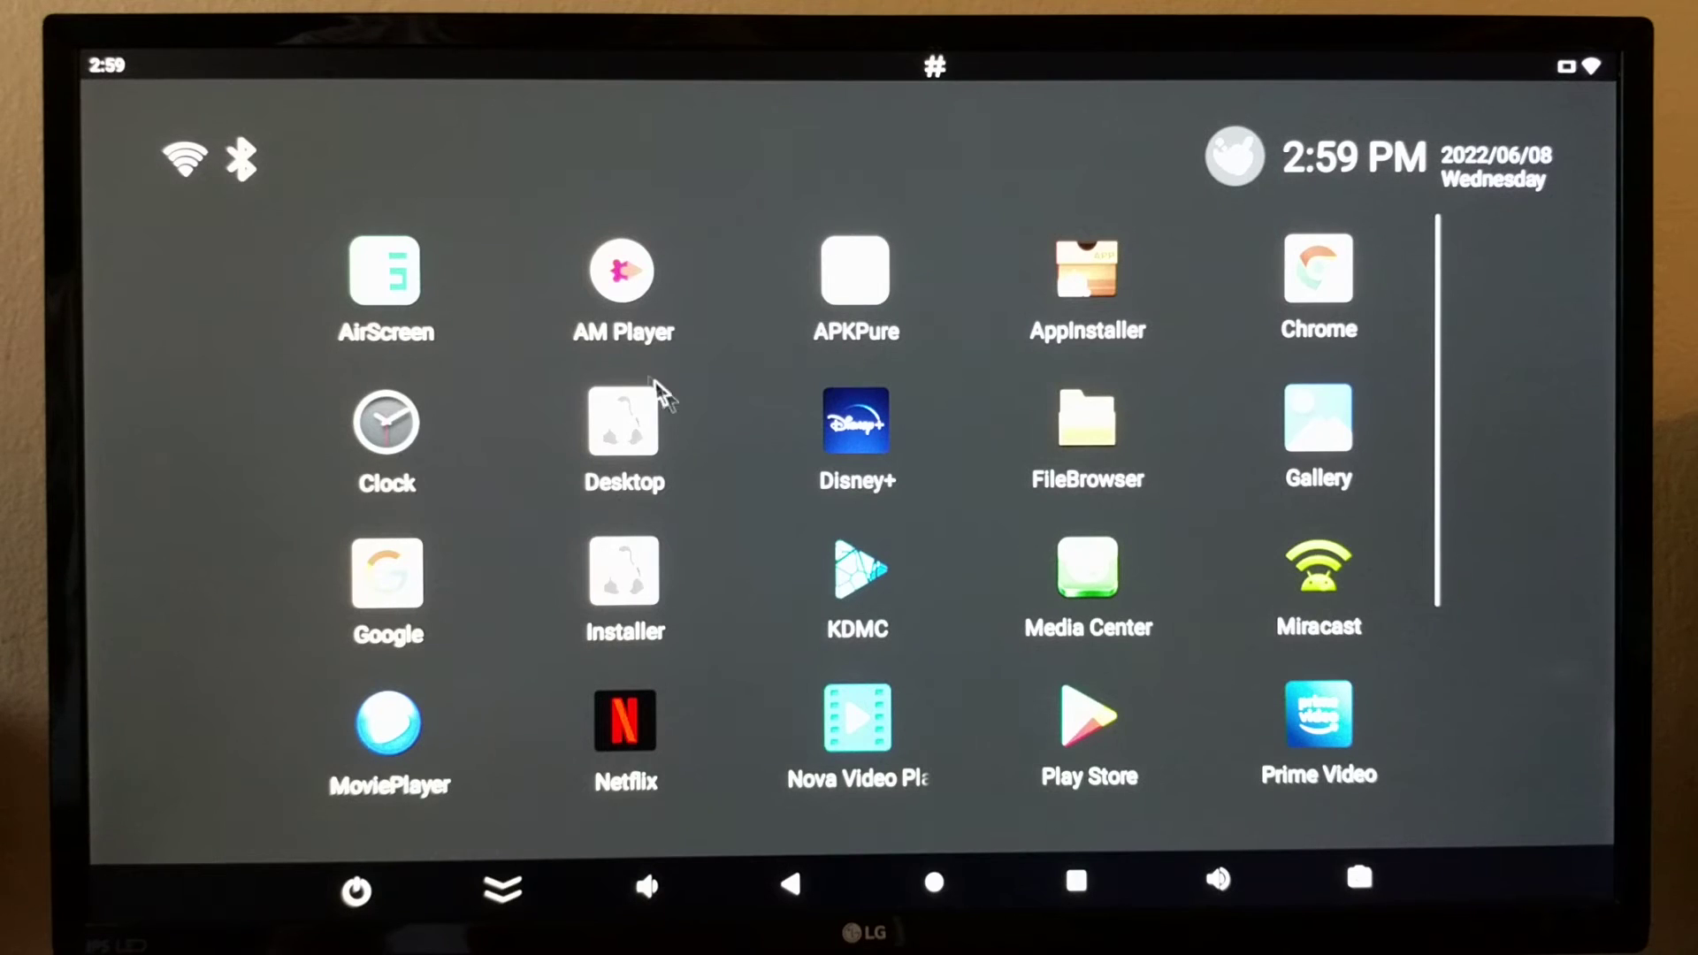
{"action": "mouse_move", "coordinate": [518, 452]}
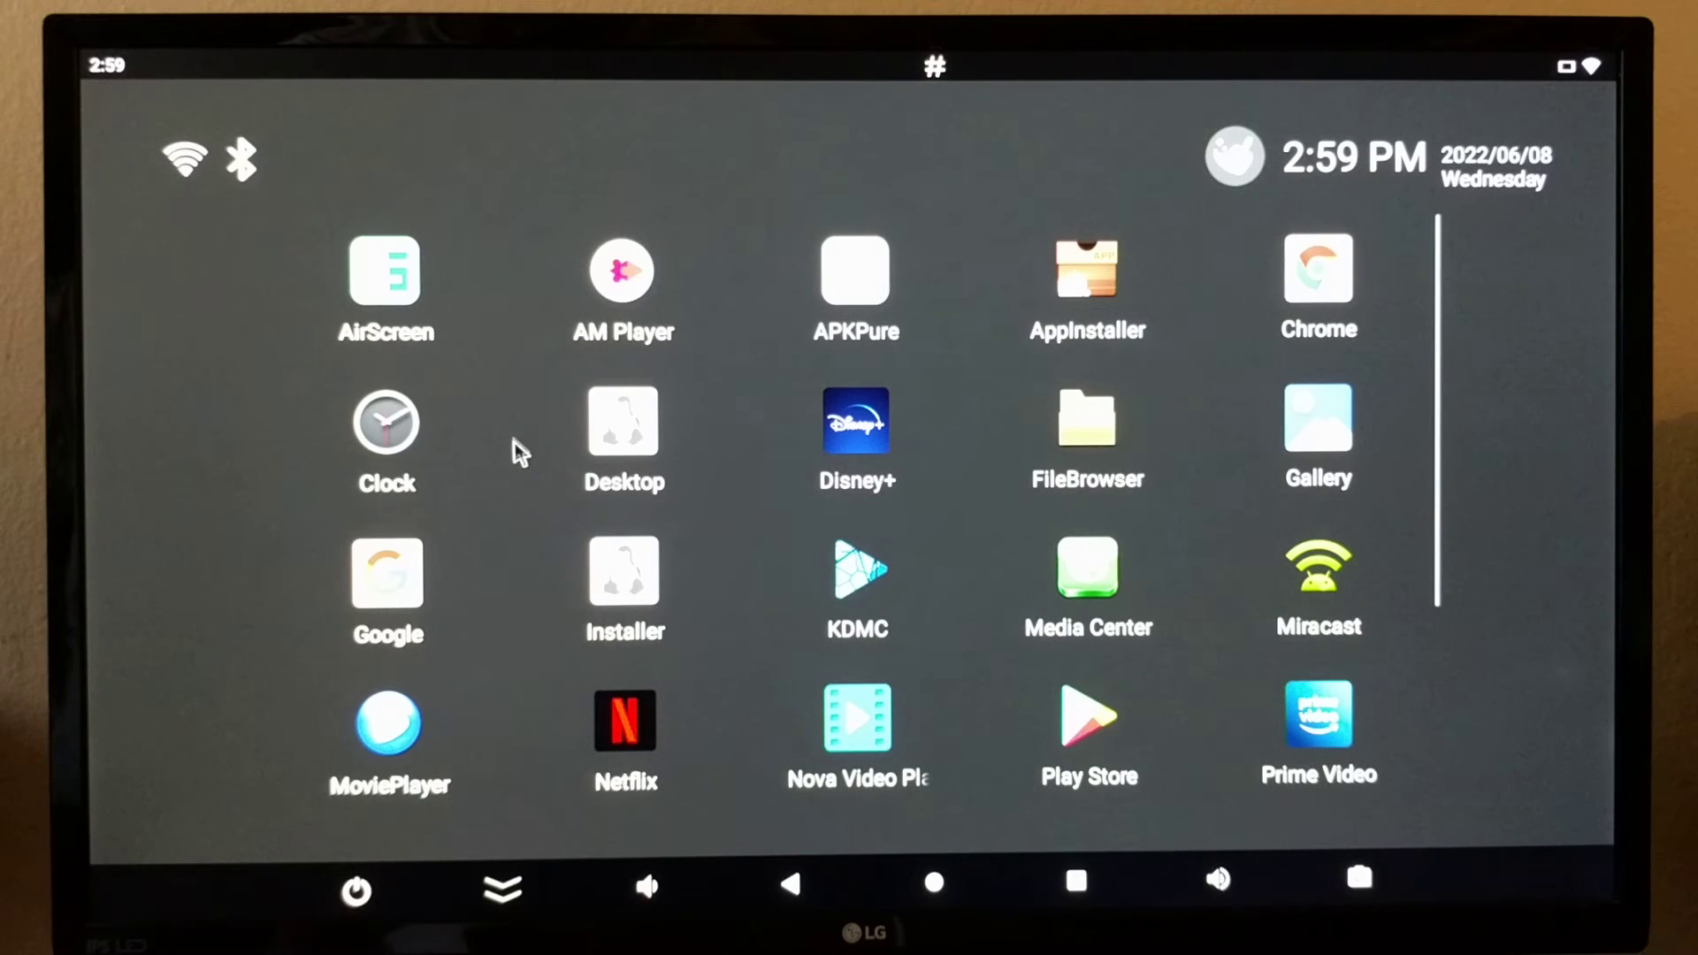
{"action": "mouse_move", "coordinate": [568, 509]}
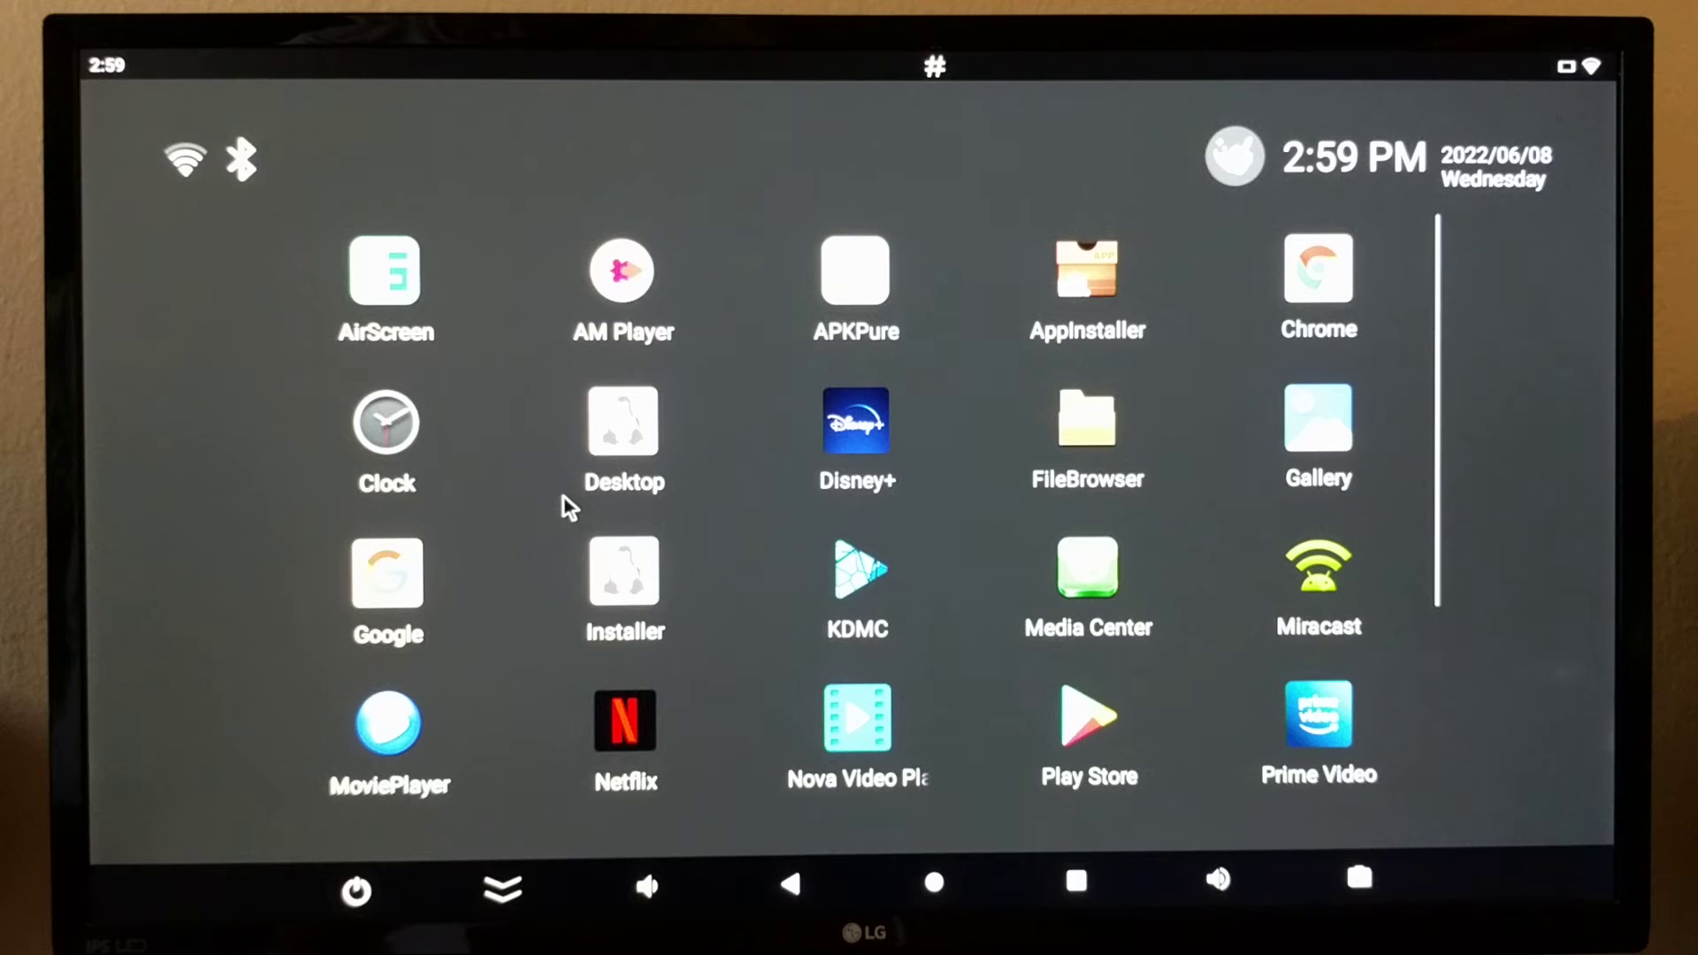
{"action": "mouse_move", "coordinate": [546, 482]}
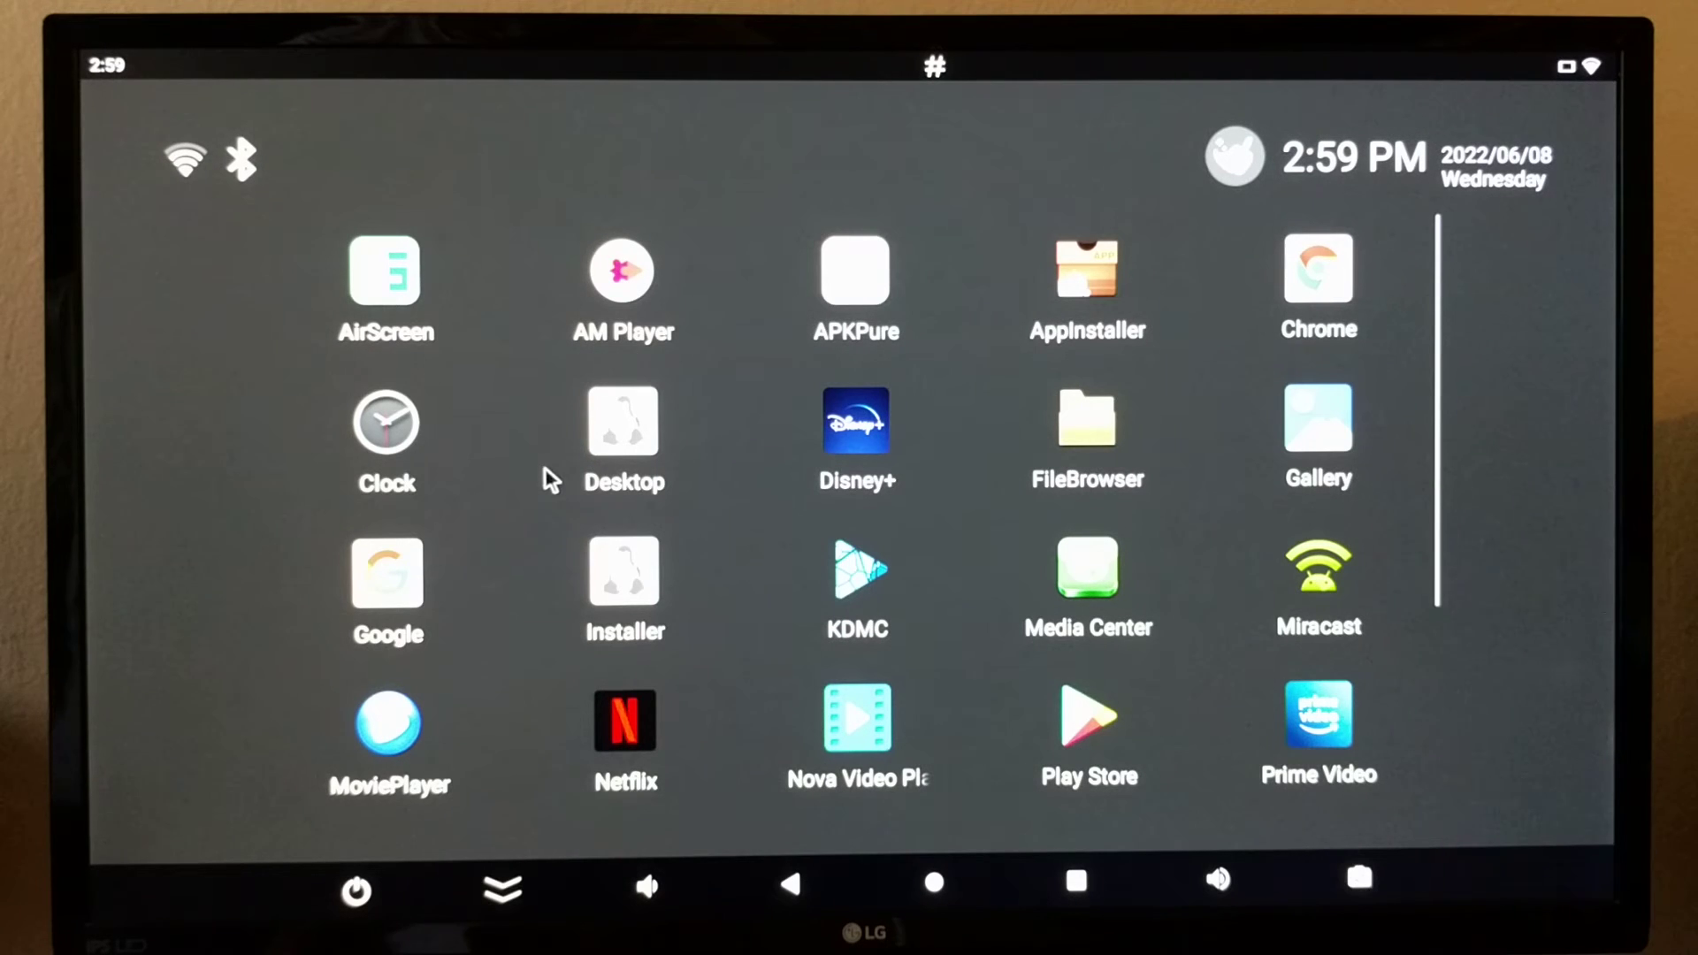
{"action": "mouse_move", "coordinate": [568, 495]}
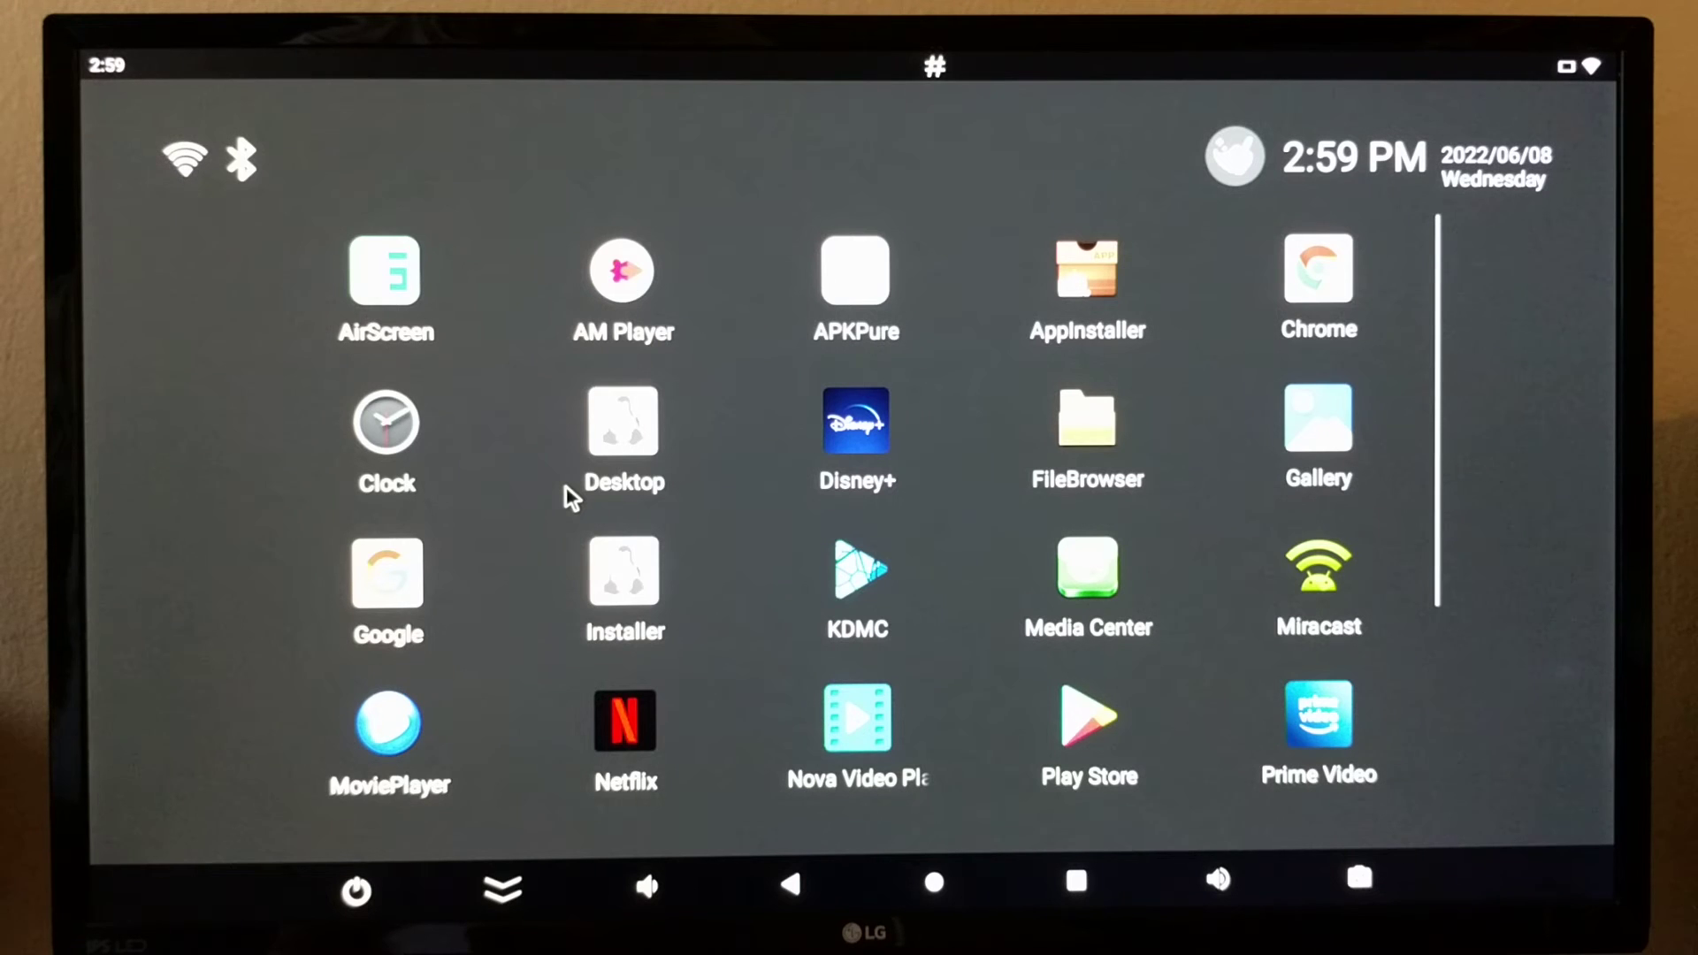
{"action": "mouse_move", "coordinate": [554, 607]}
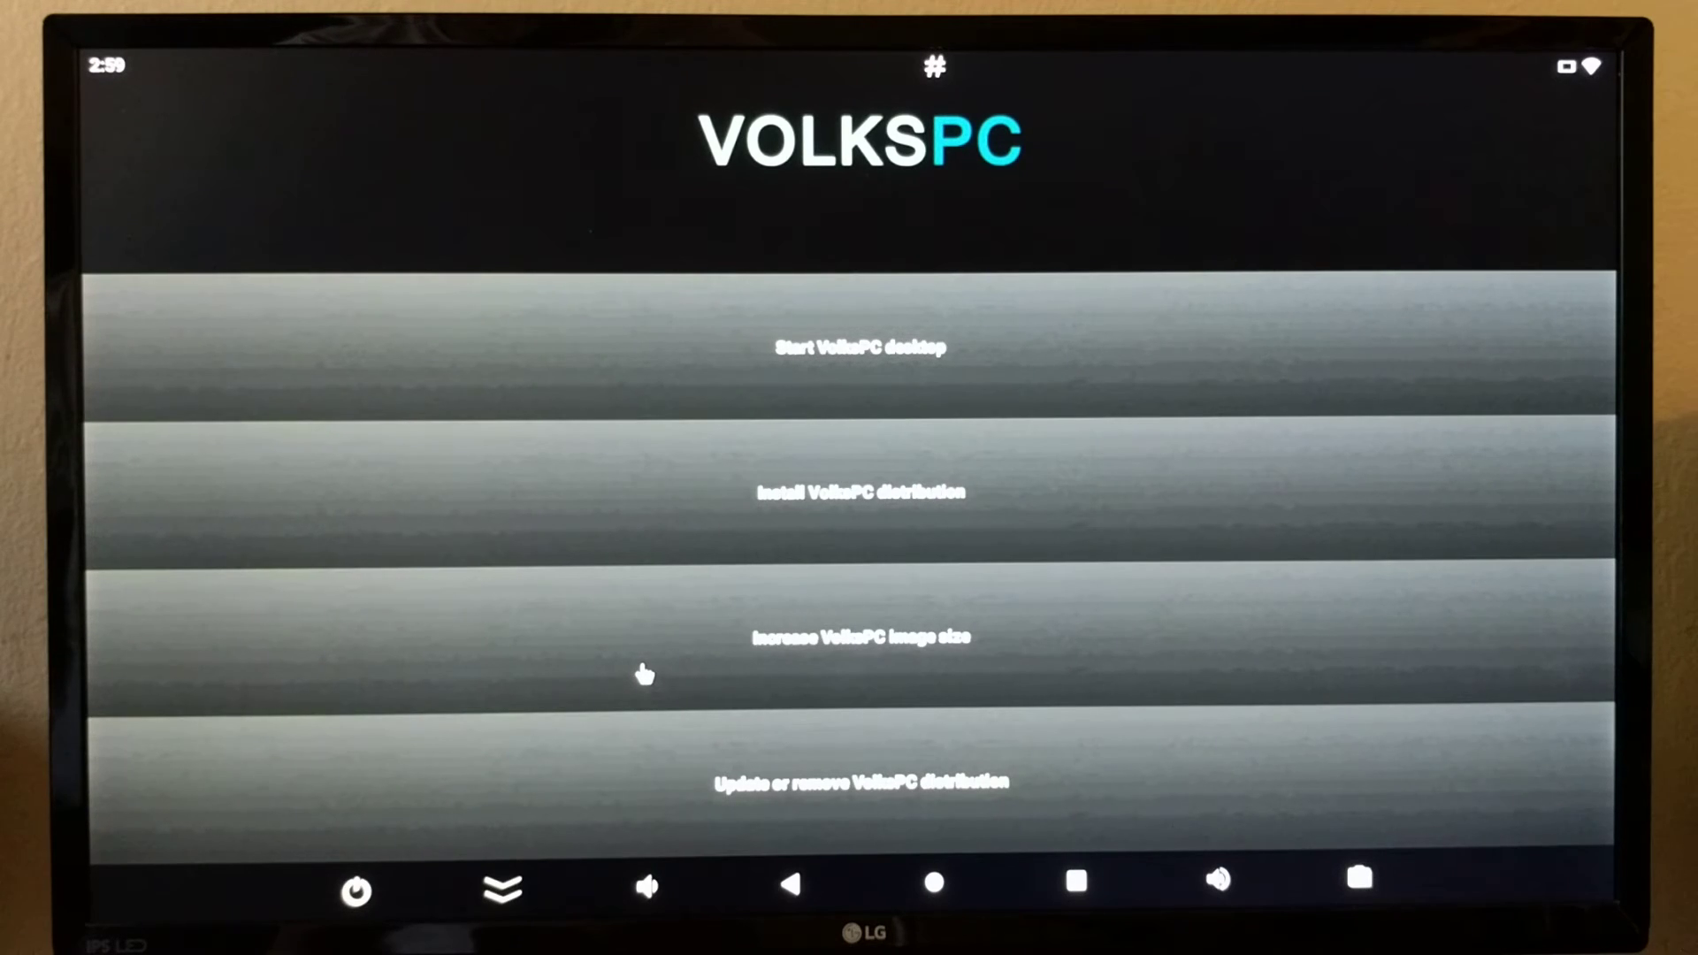
{"action": "mouse_move", "coordinate": [1091, 367]}
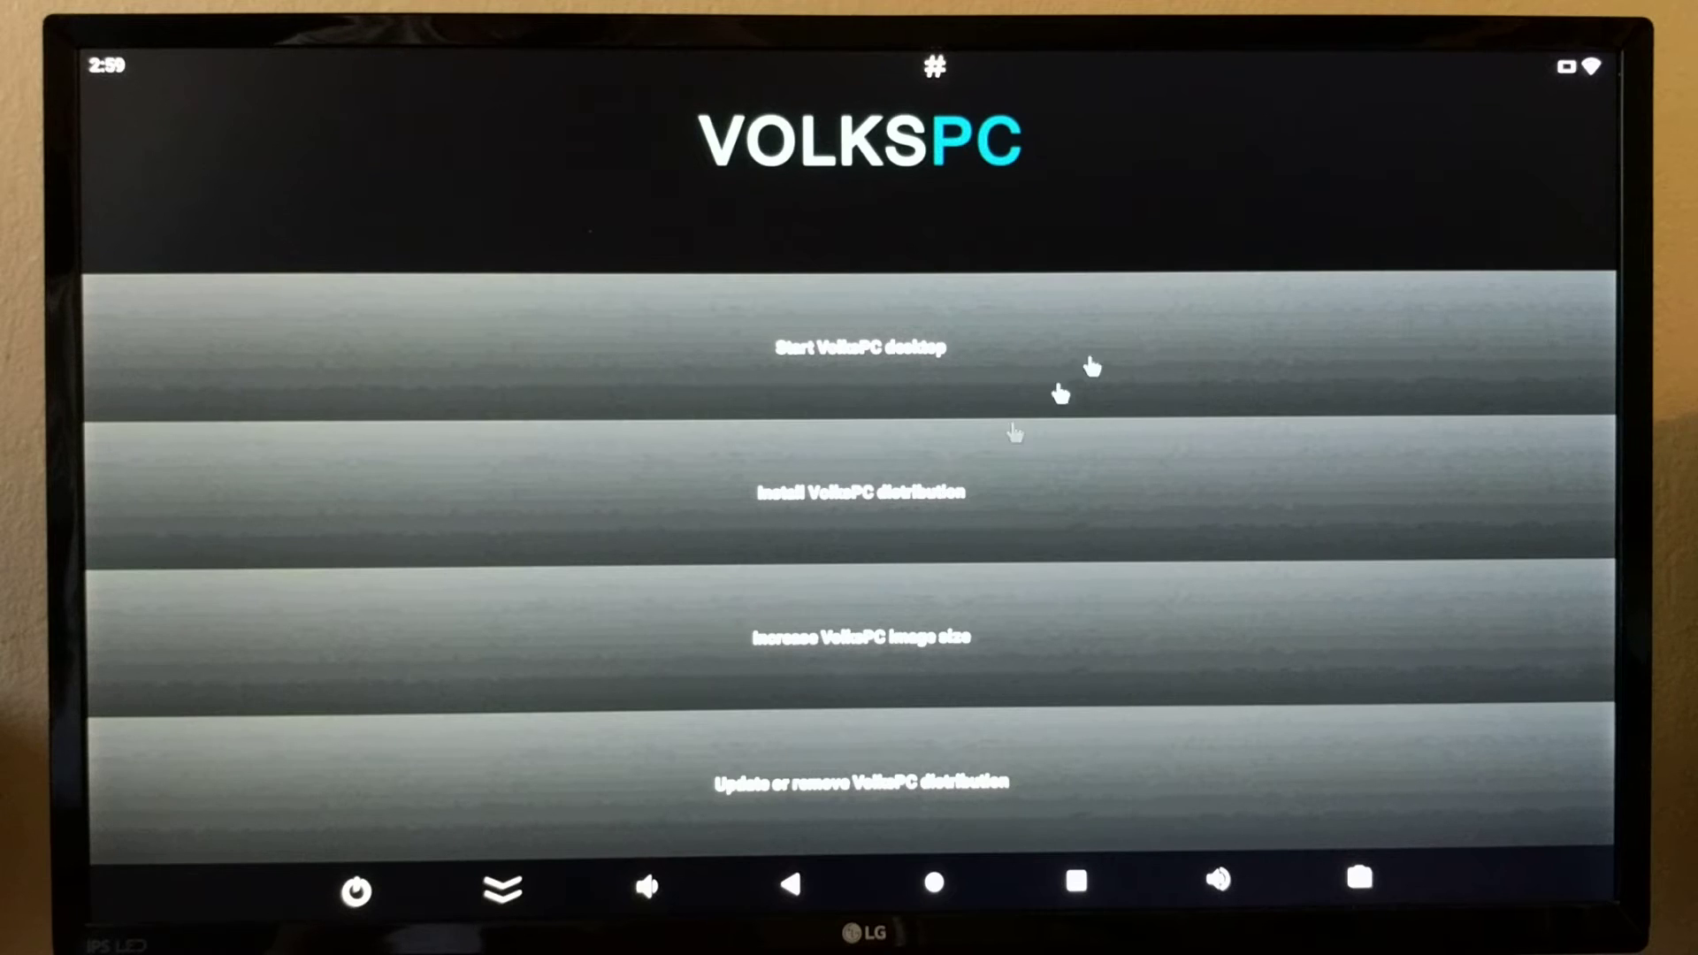
{"action": "mouse_move", "coordinate": [904, 63]}
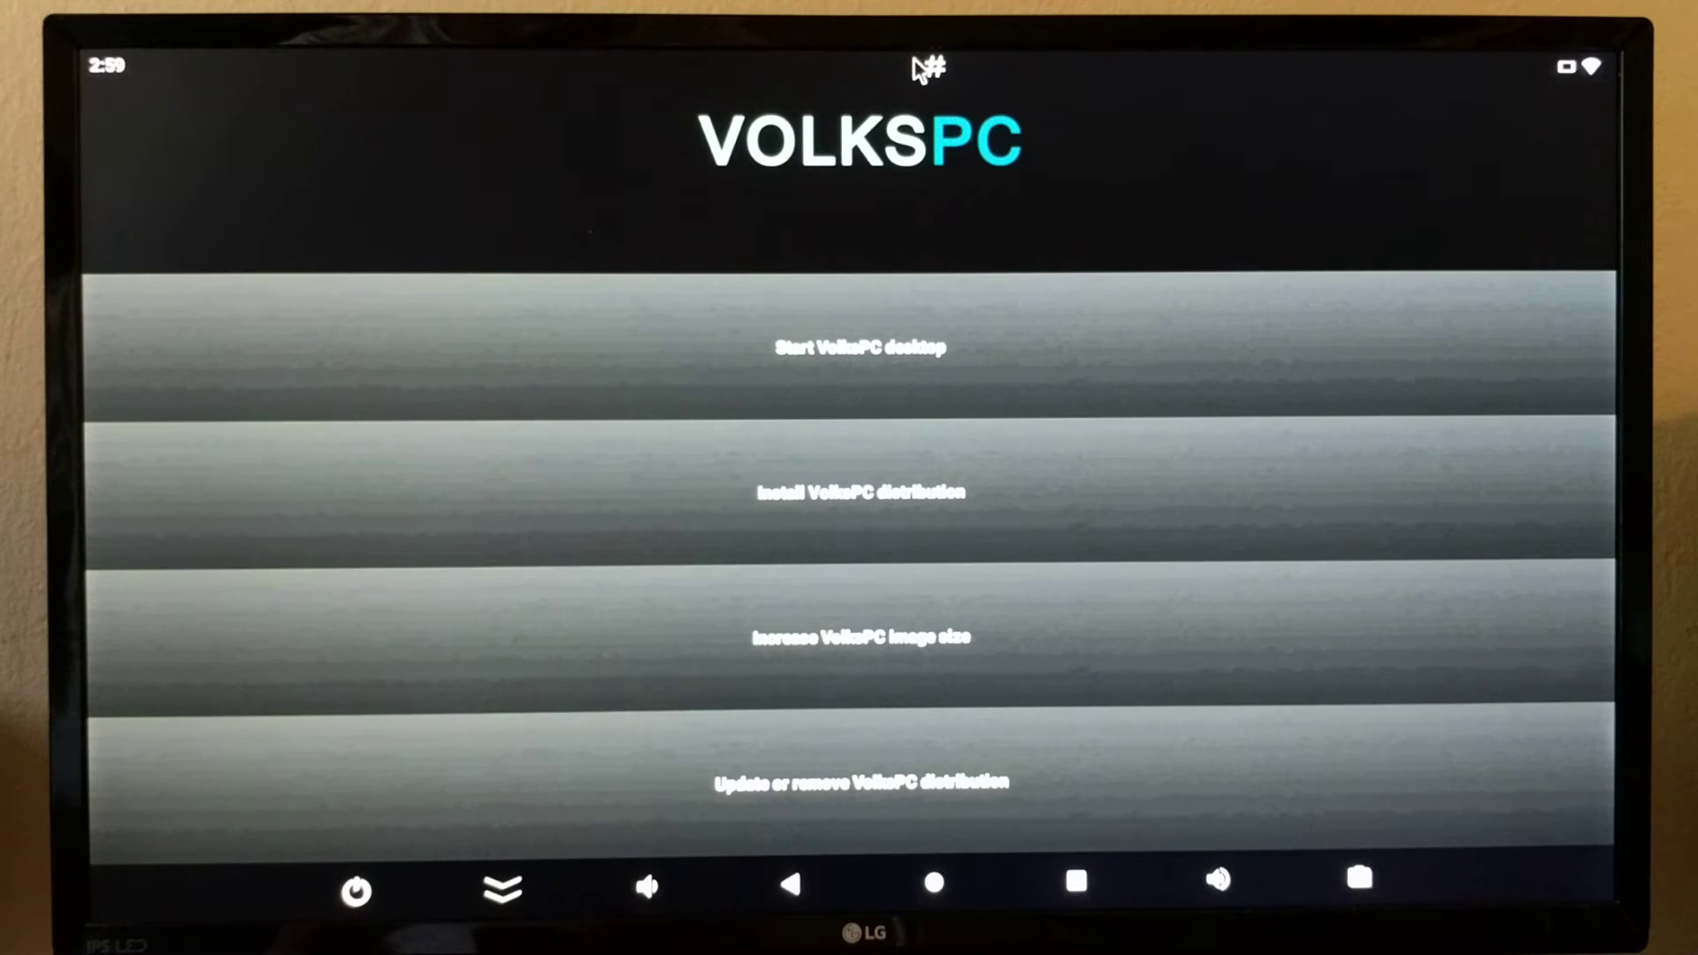
{"action": "mouse_move", "coordinate": [920, 92]}
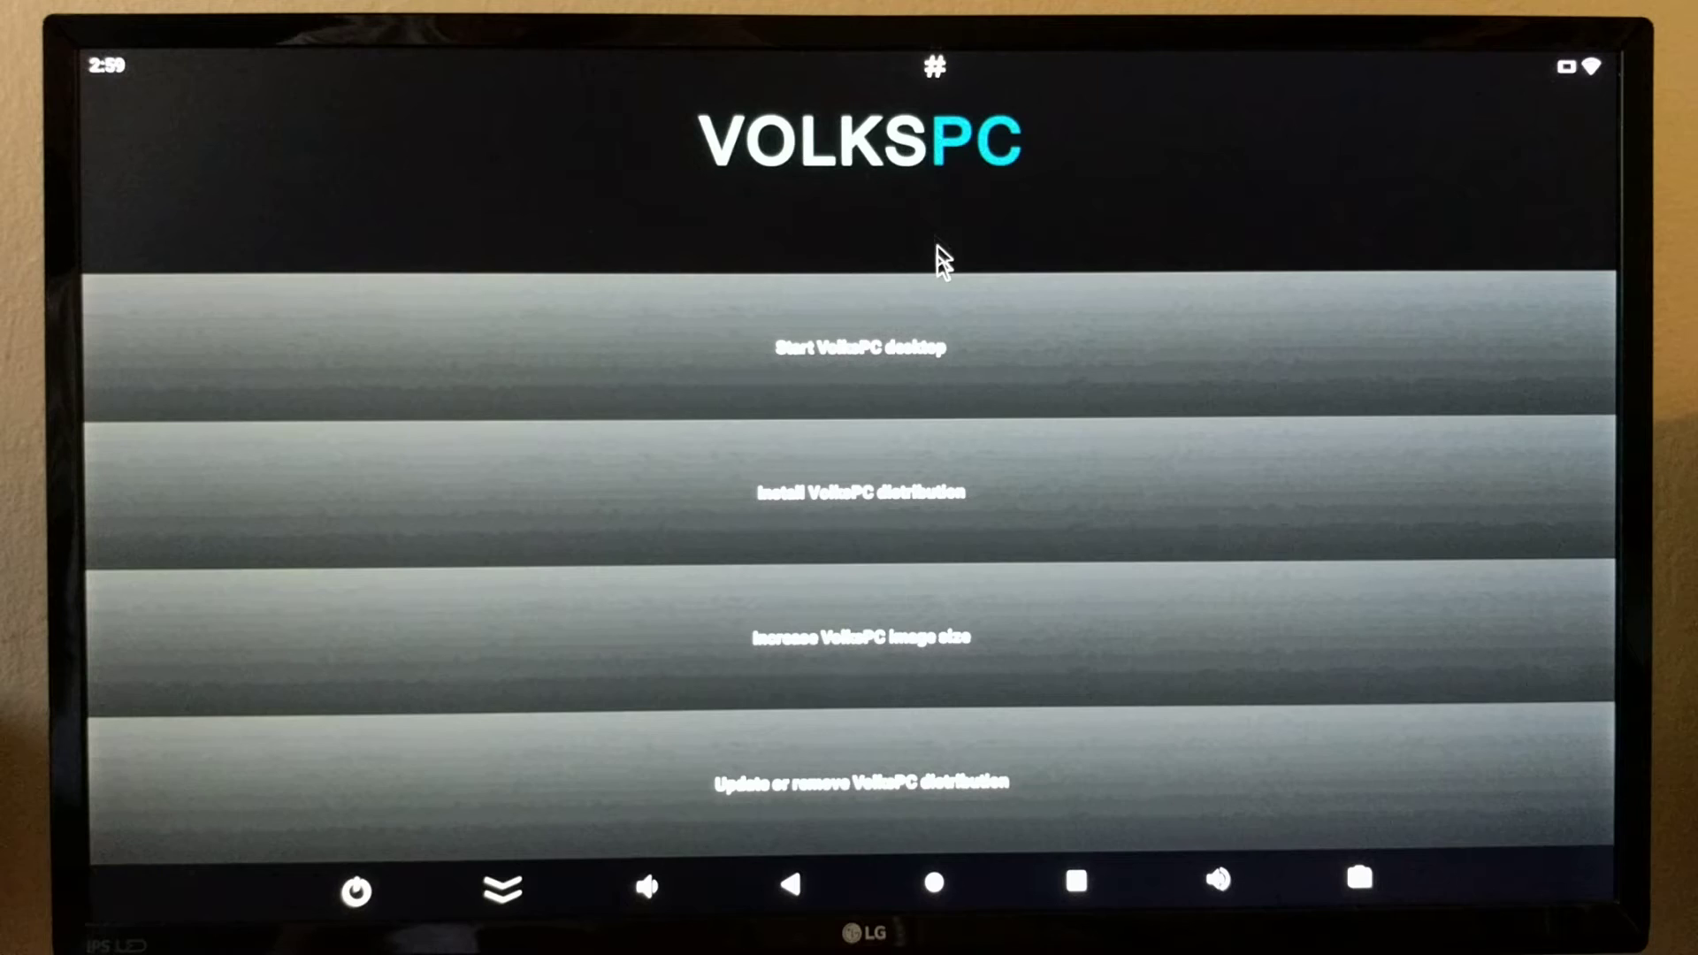
Start the VolksPC Debian Xfce desktop, dismiss the Xfce About window and bring up the Applications menu
{"action": "left_click", "coordinate": [859, 347]}
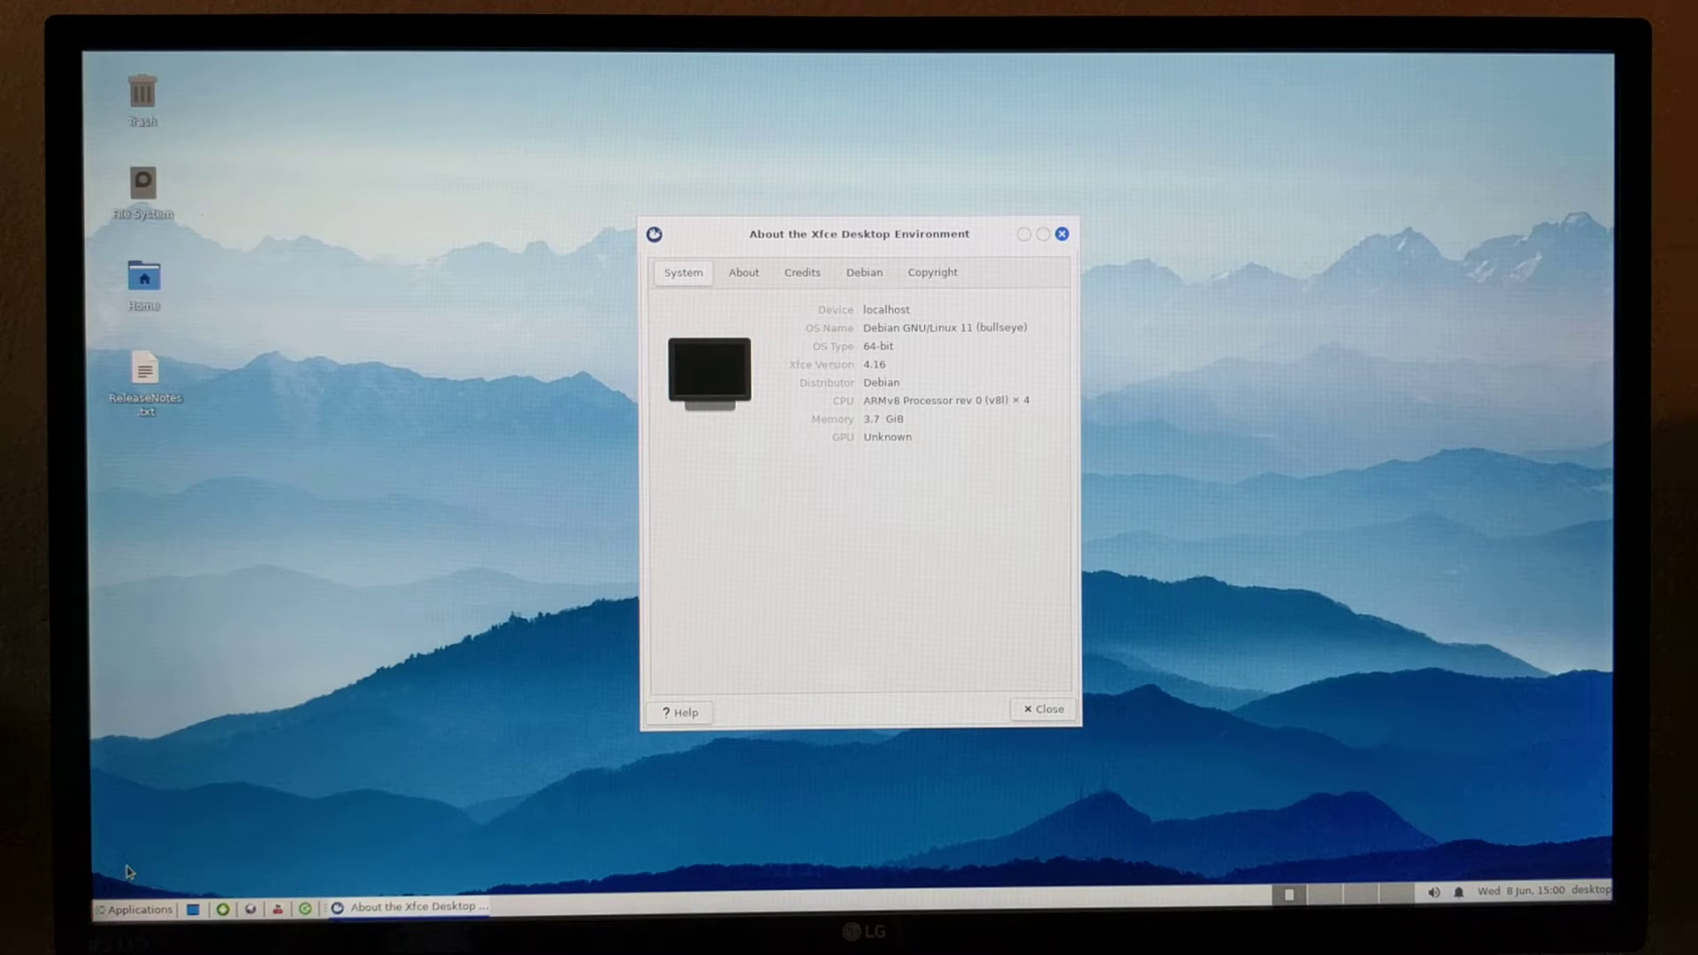
{"action": "mouse_move", "coordinate": [1284, 308]}
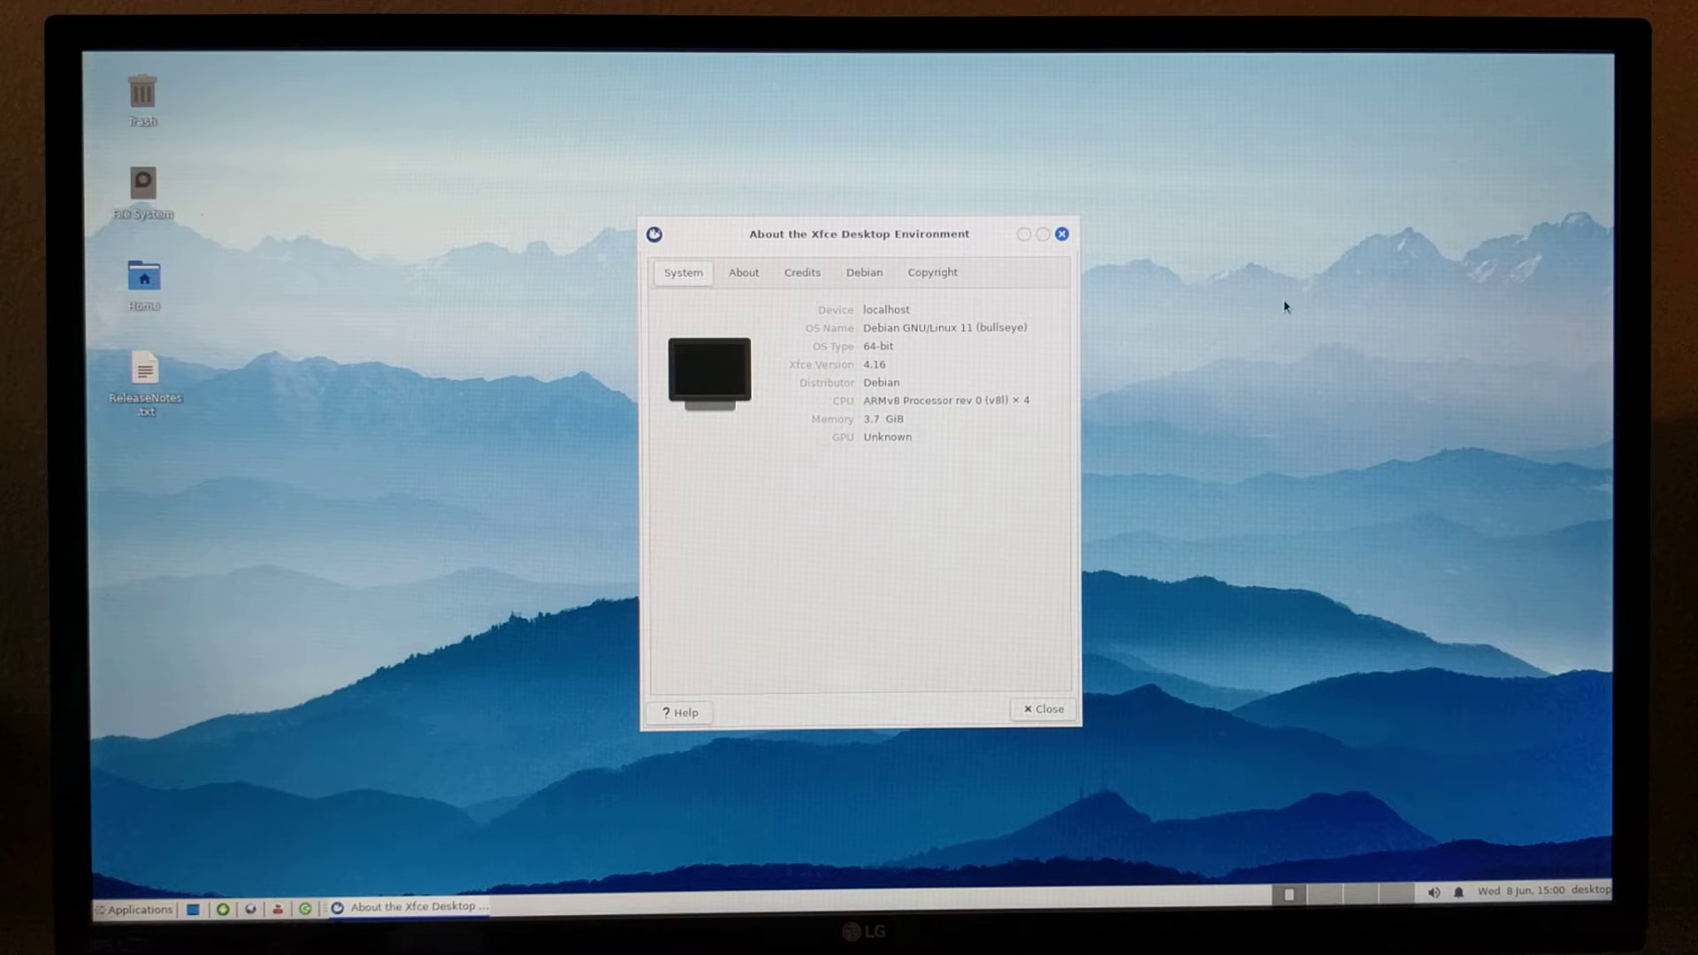
{"action": "left_click", "coordinate": [1040, 709]}
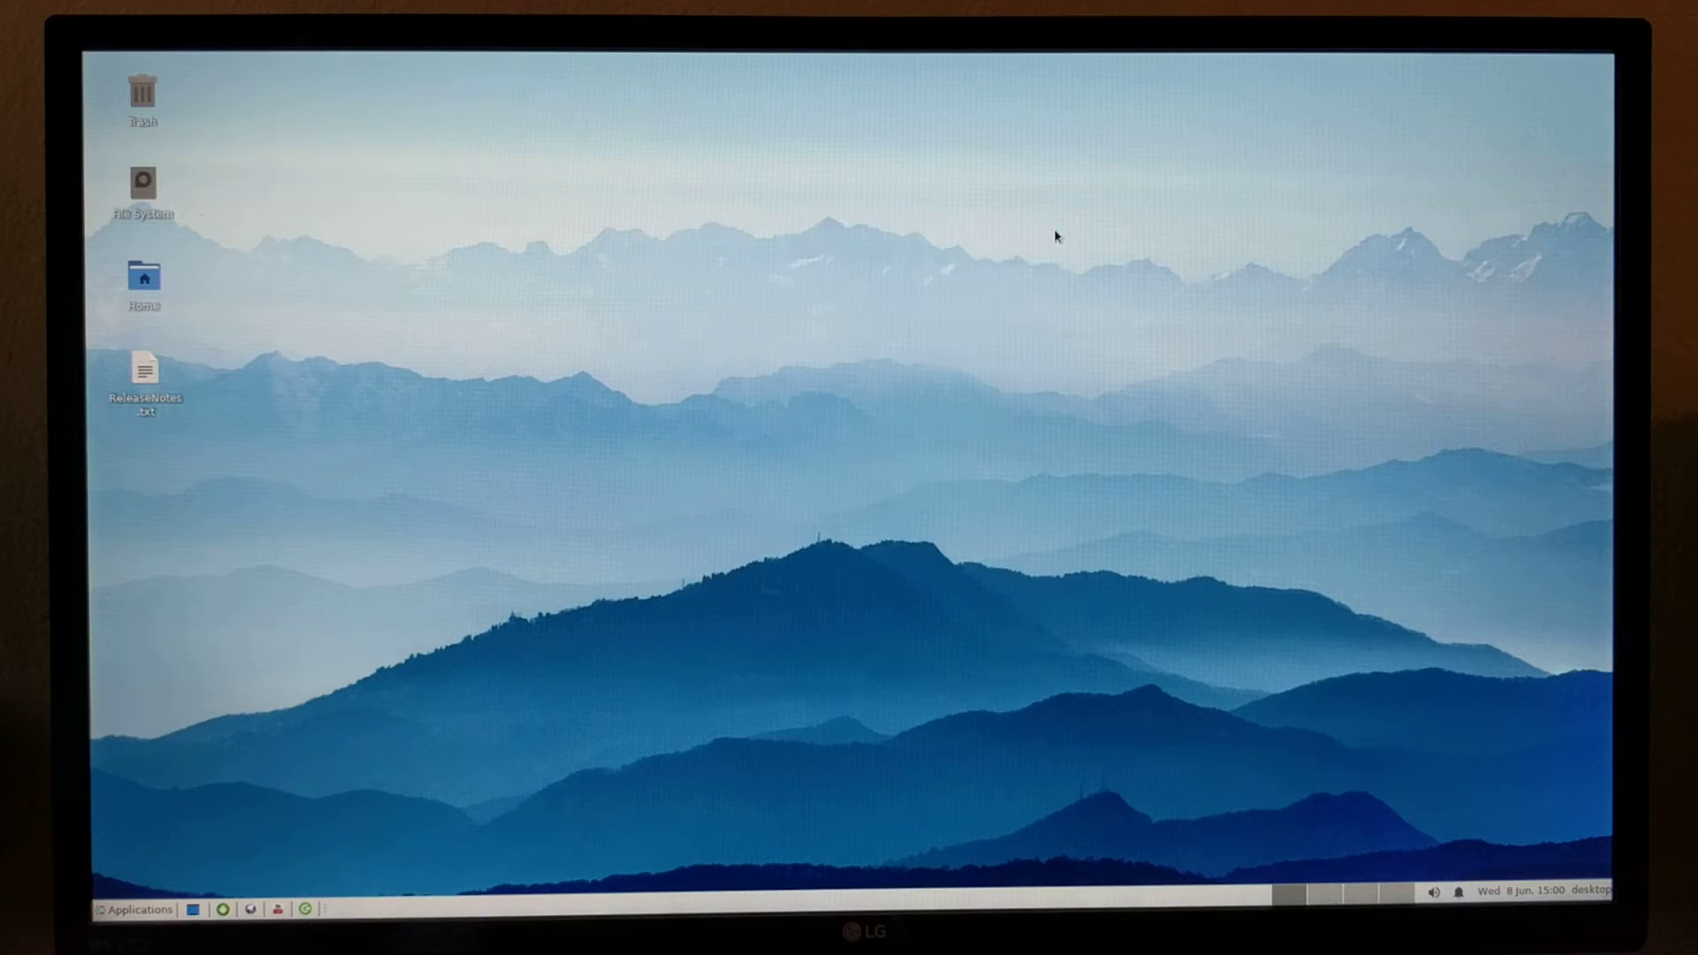
{"action": "left_click", "coordinate": [134, 909]}
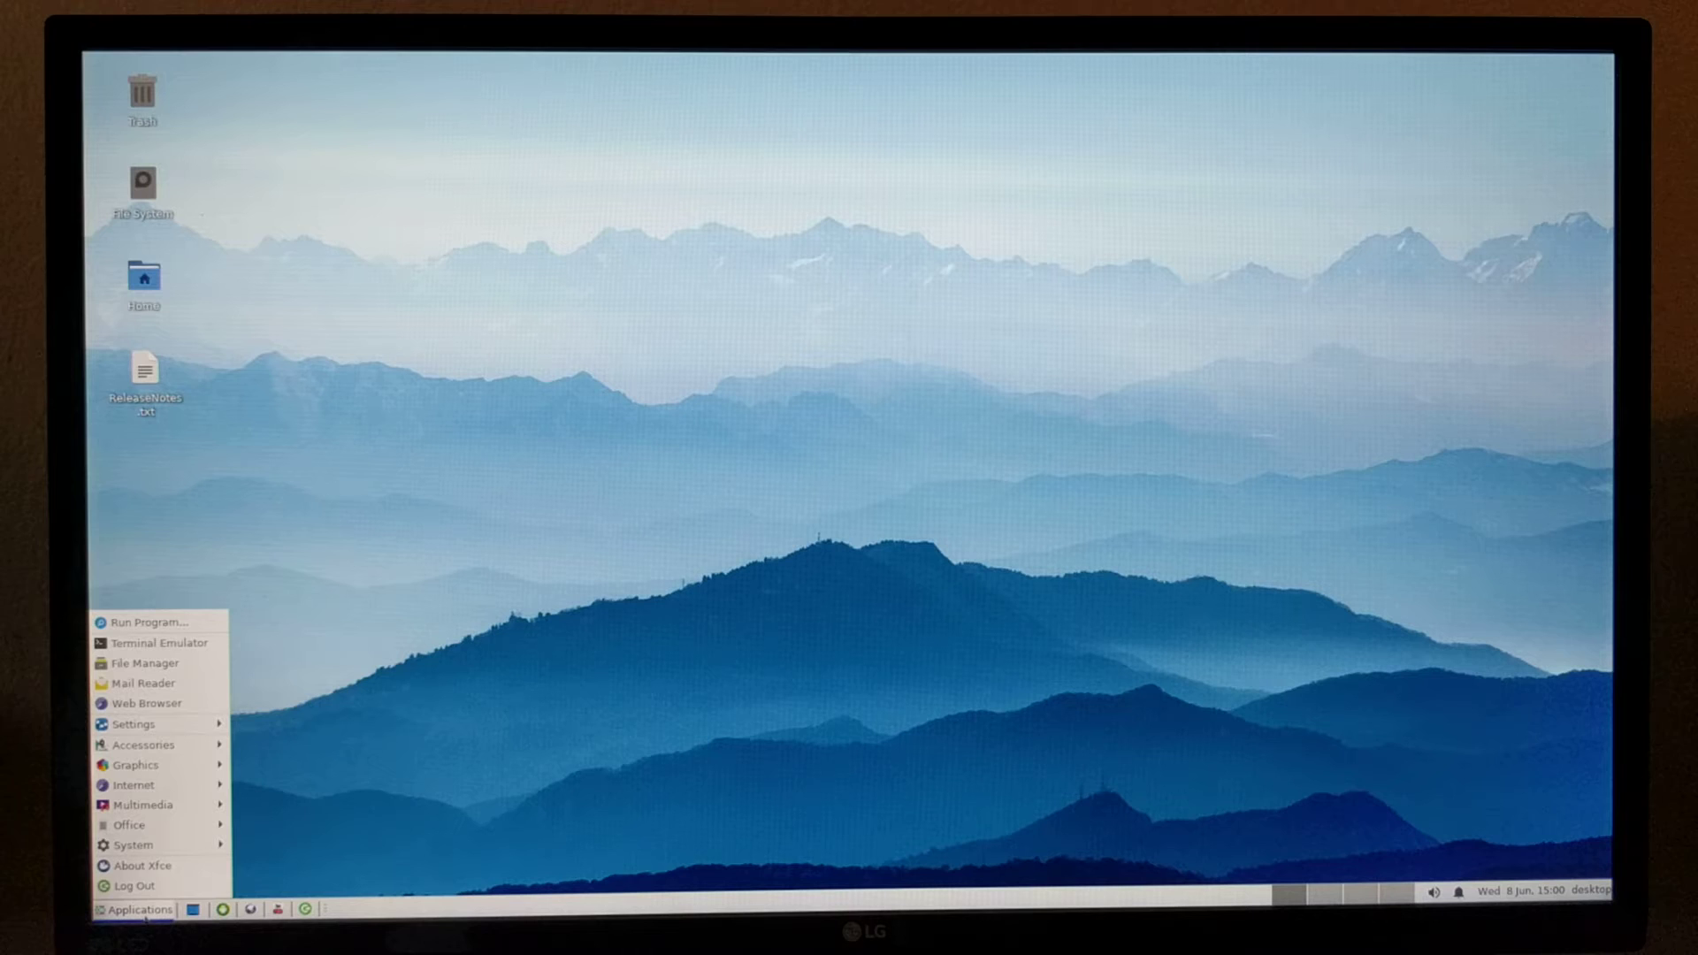
{"action": "mouse_move", "coordinate": [133, 846]}
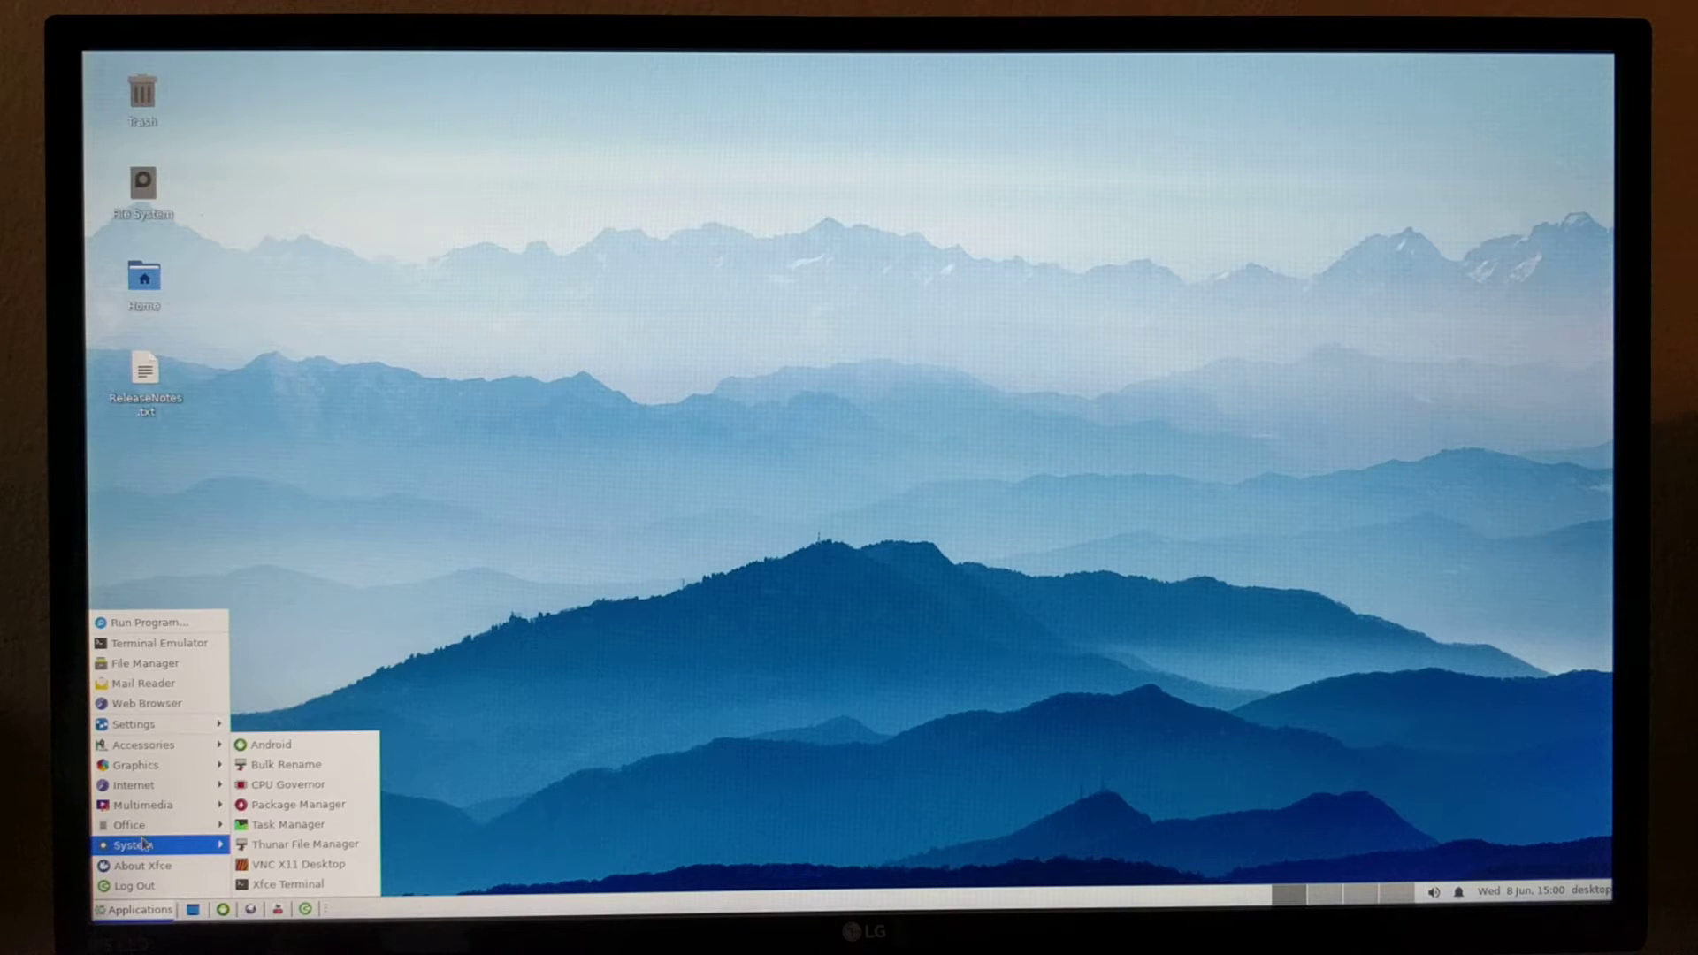
Launch Task Manager to review process CPU and memory usage, then close it
{"action": "left_click", "coordinate": [288, 824]}
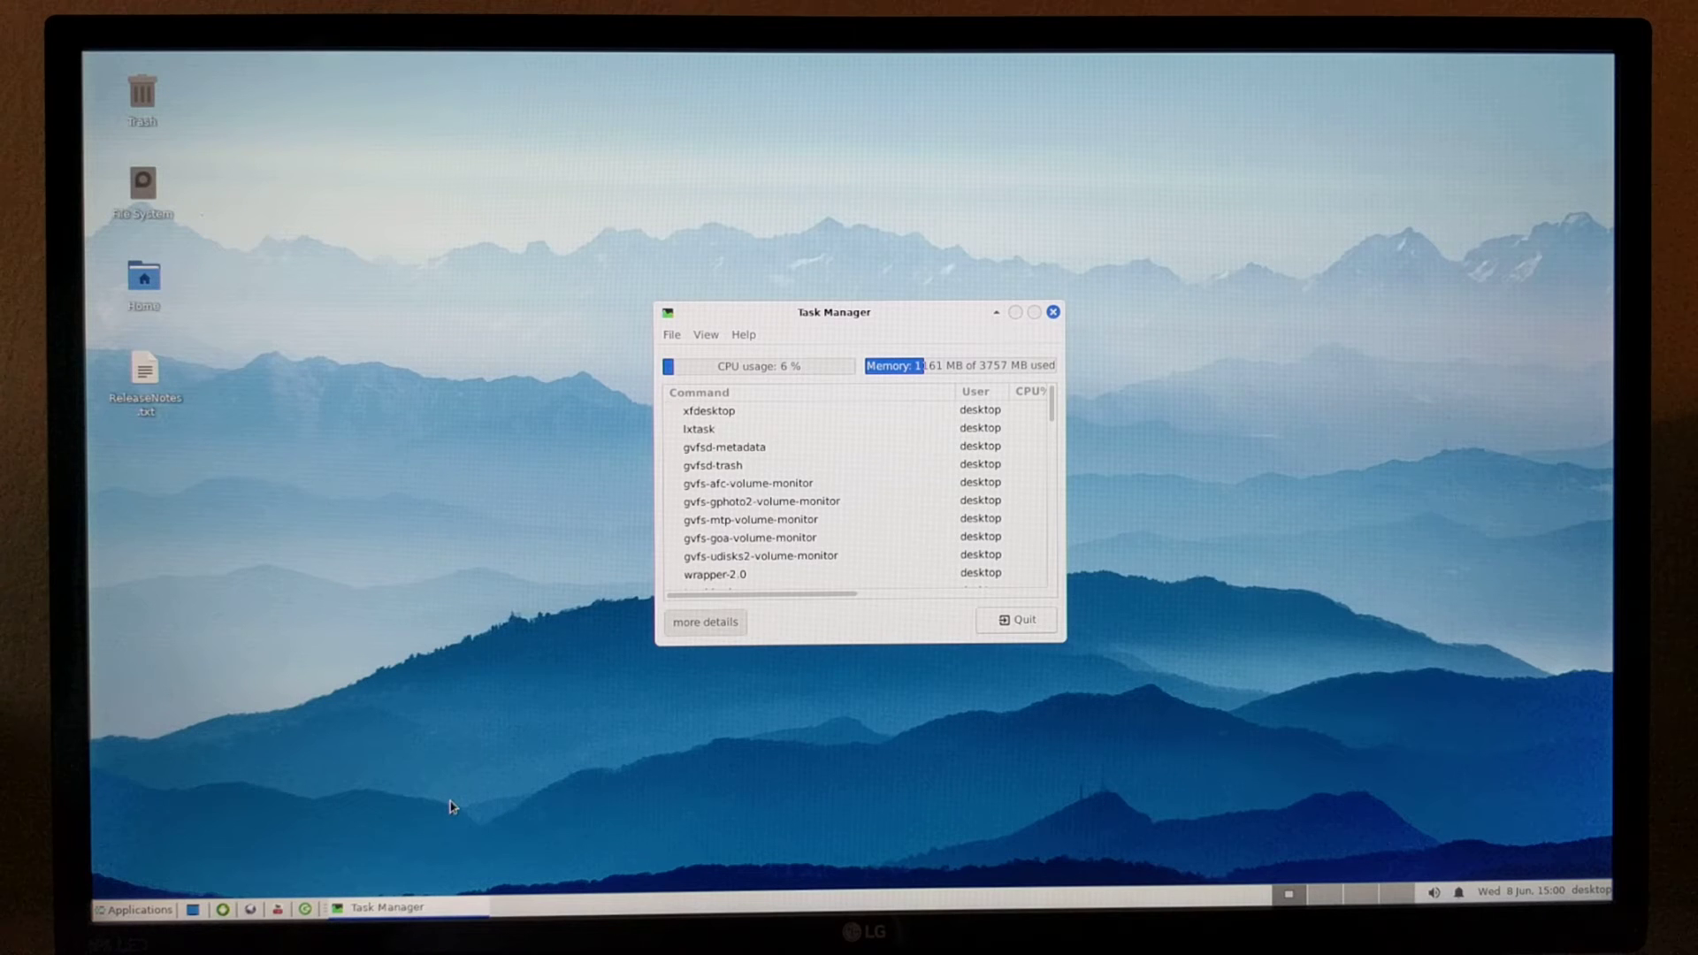
{"action": "mouse_move", "coordinate": [1190, 562]}
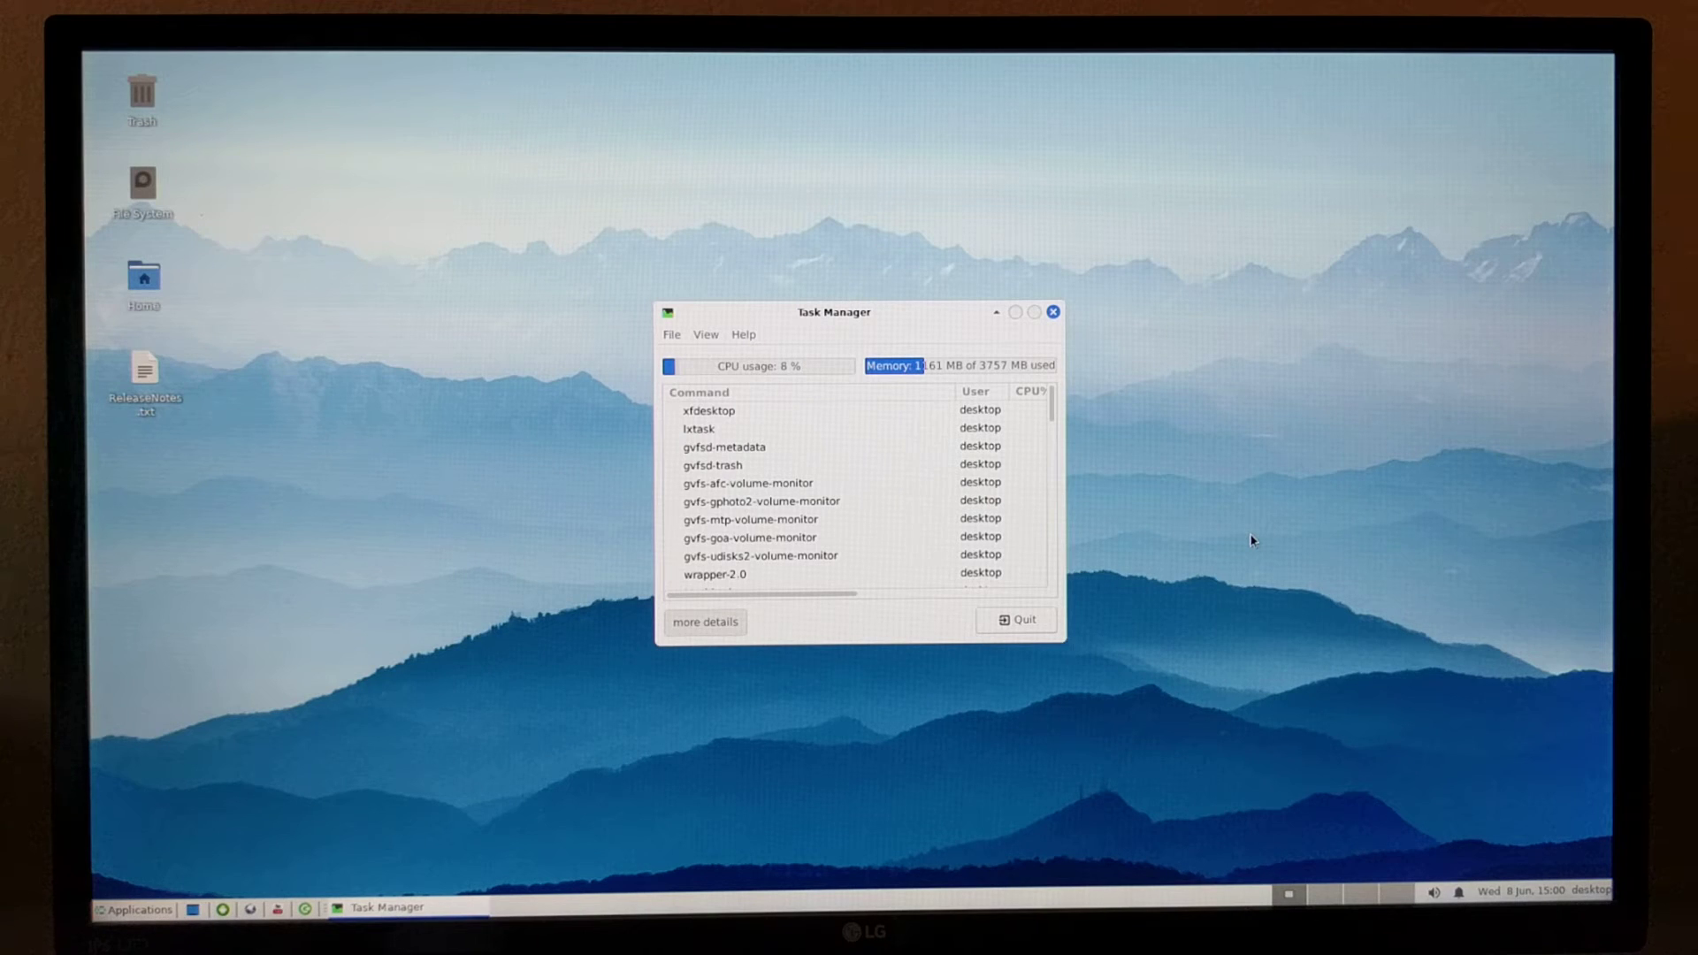
{"action": "mouse_move", "coordinate": [1088, 315]}
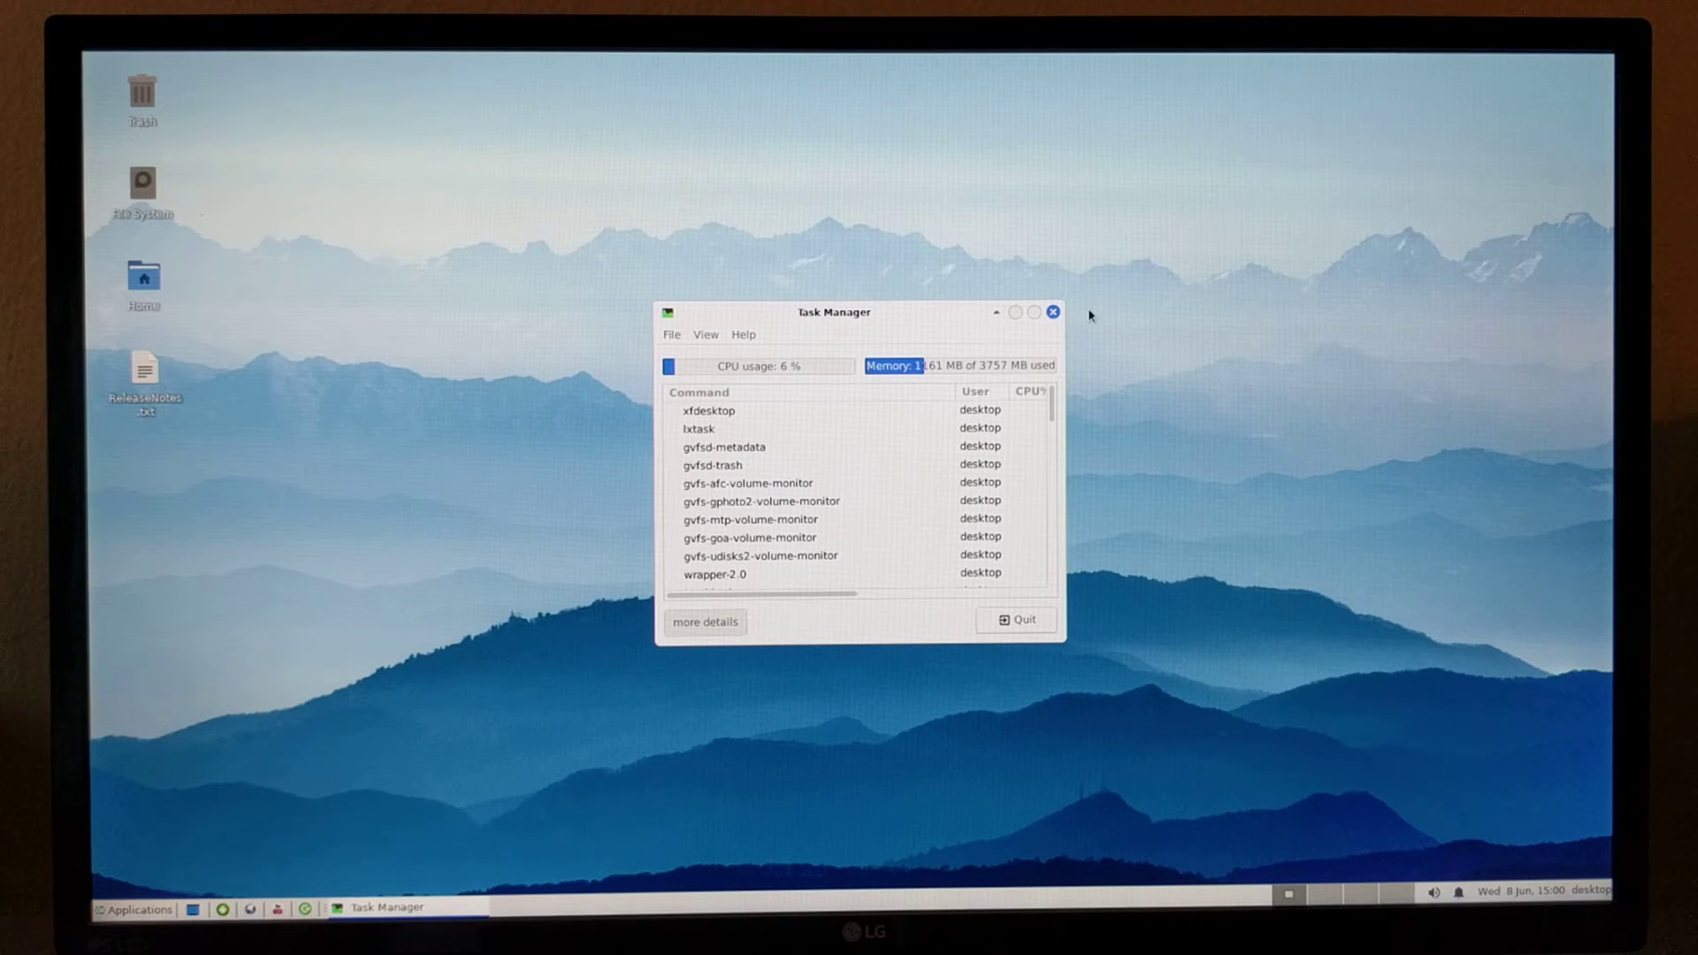
{"action": "left_click", "coordinate": [1050, 311]}
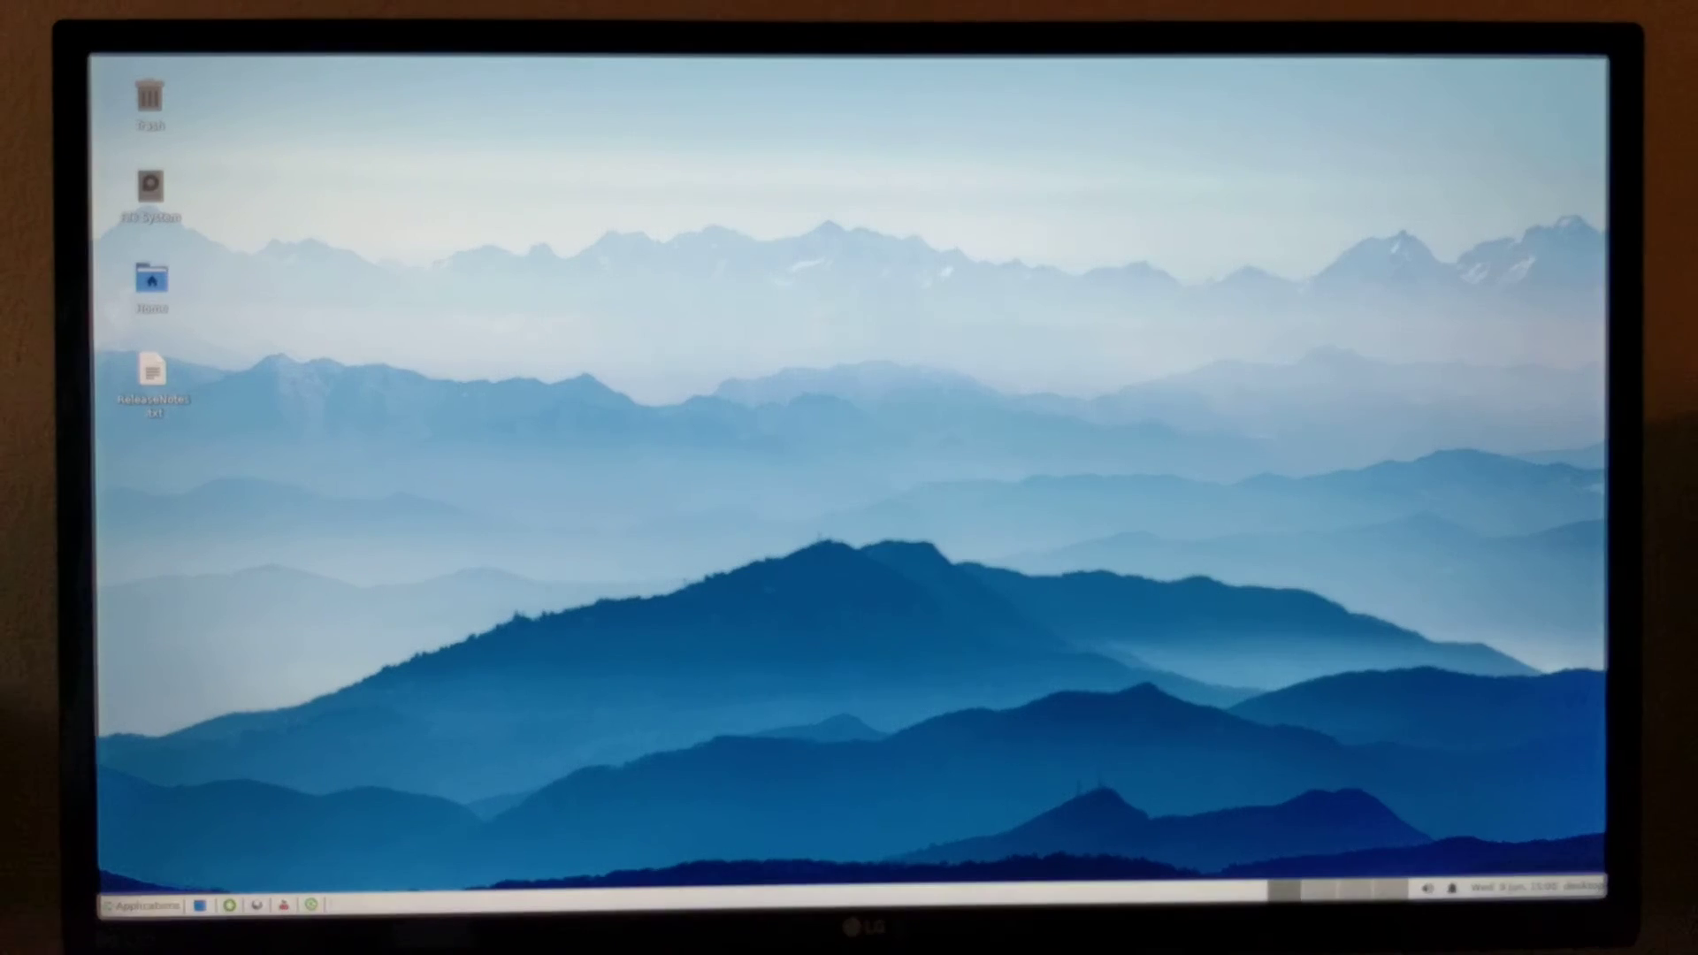
Launch the Web Browser, load YouTube and play the first recommended courtroom video
{"action": "left_click", "coordinate": [132, 909]}
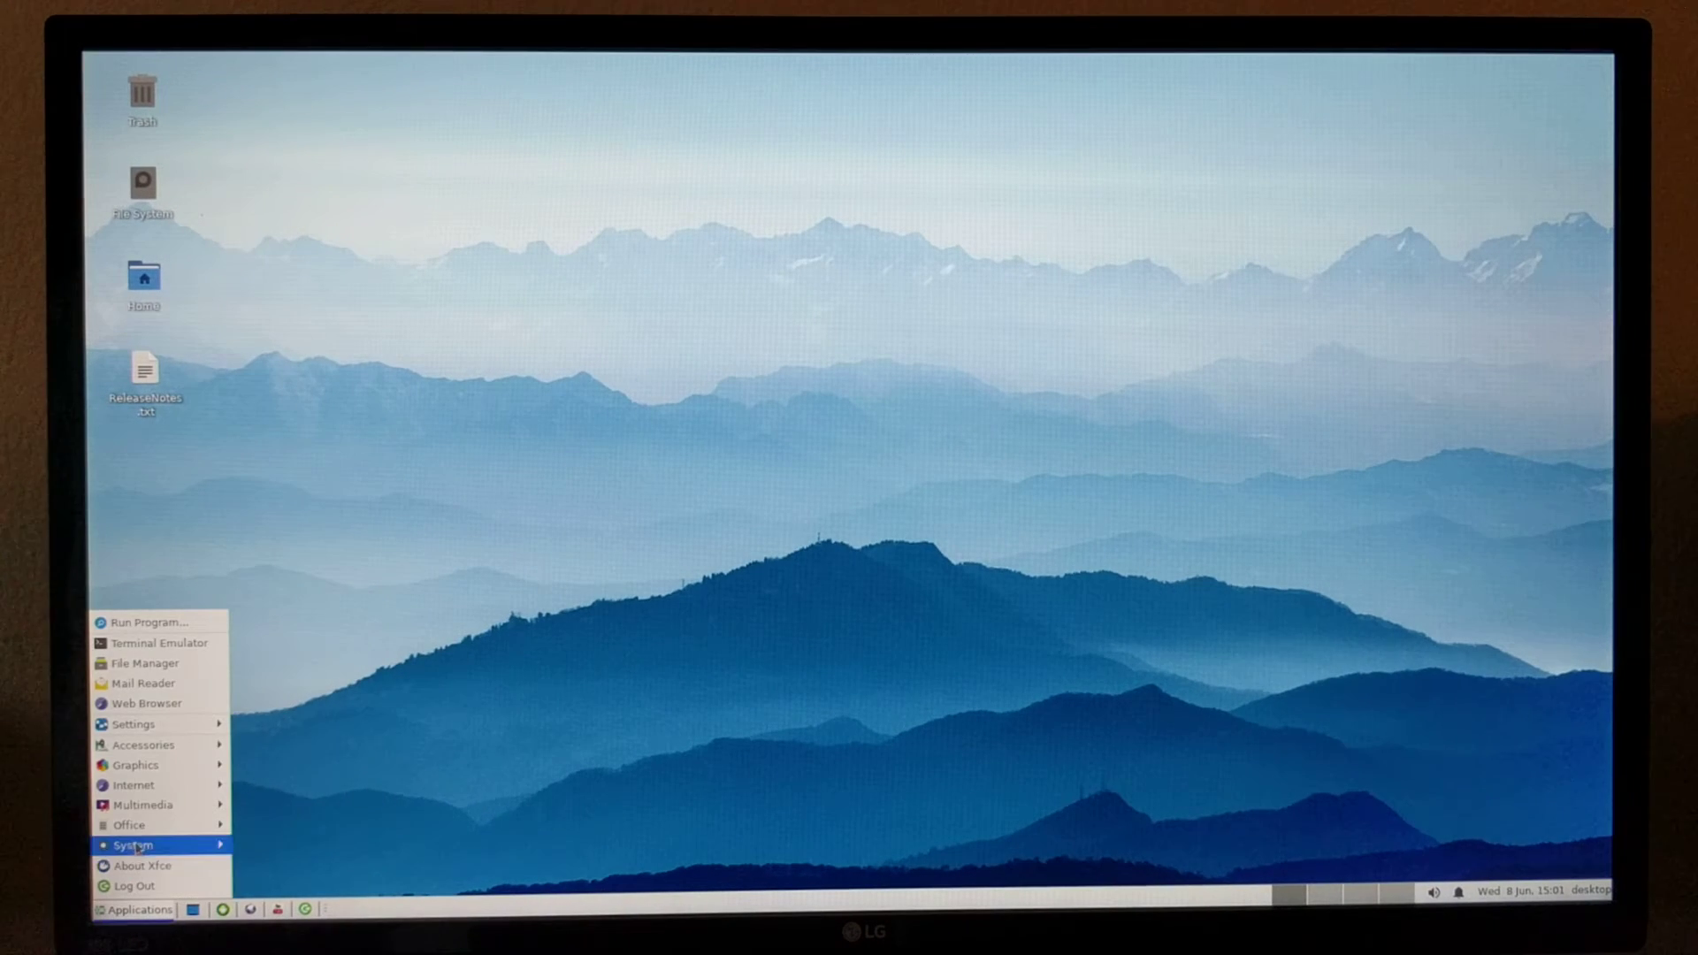
{"action": "mouse_move", "coordinate": [133, 783]}
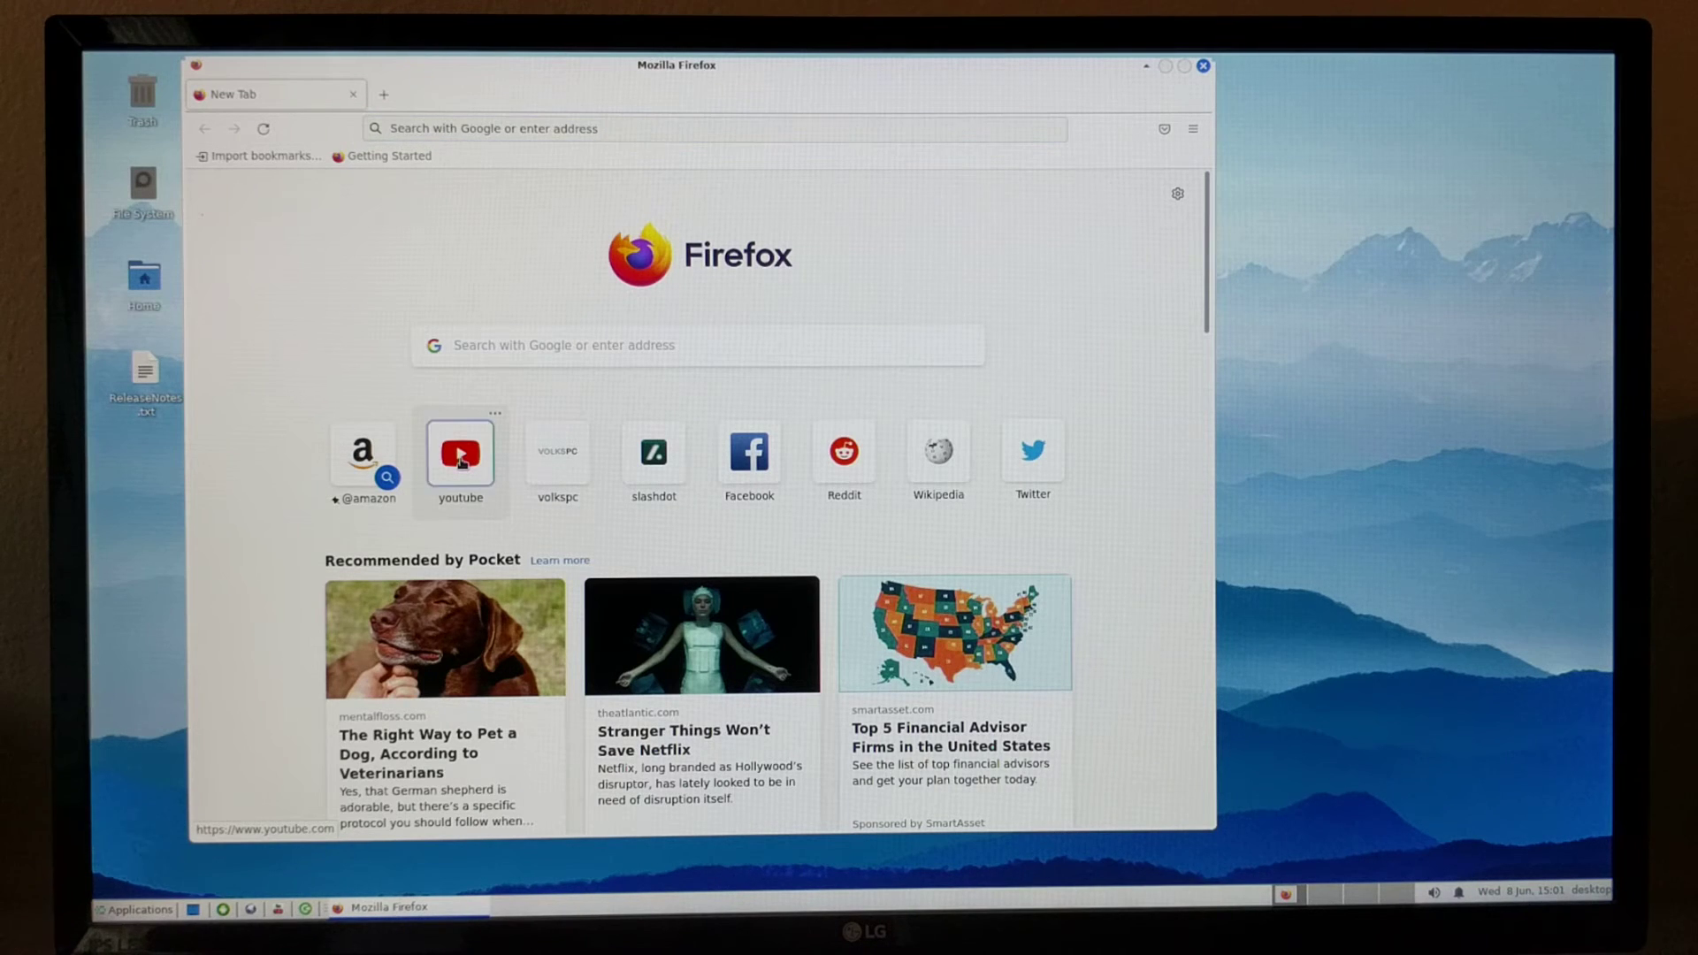
{"action": "left_click", "coordinate": [460, 451]}
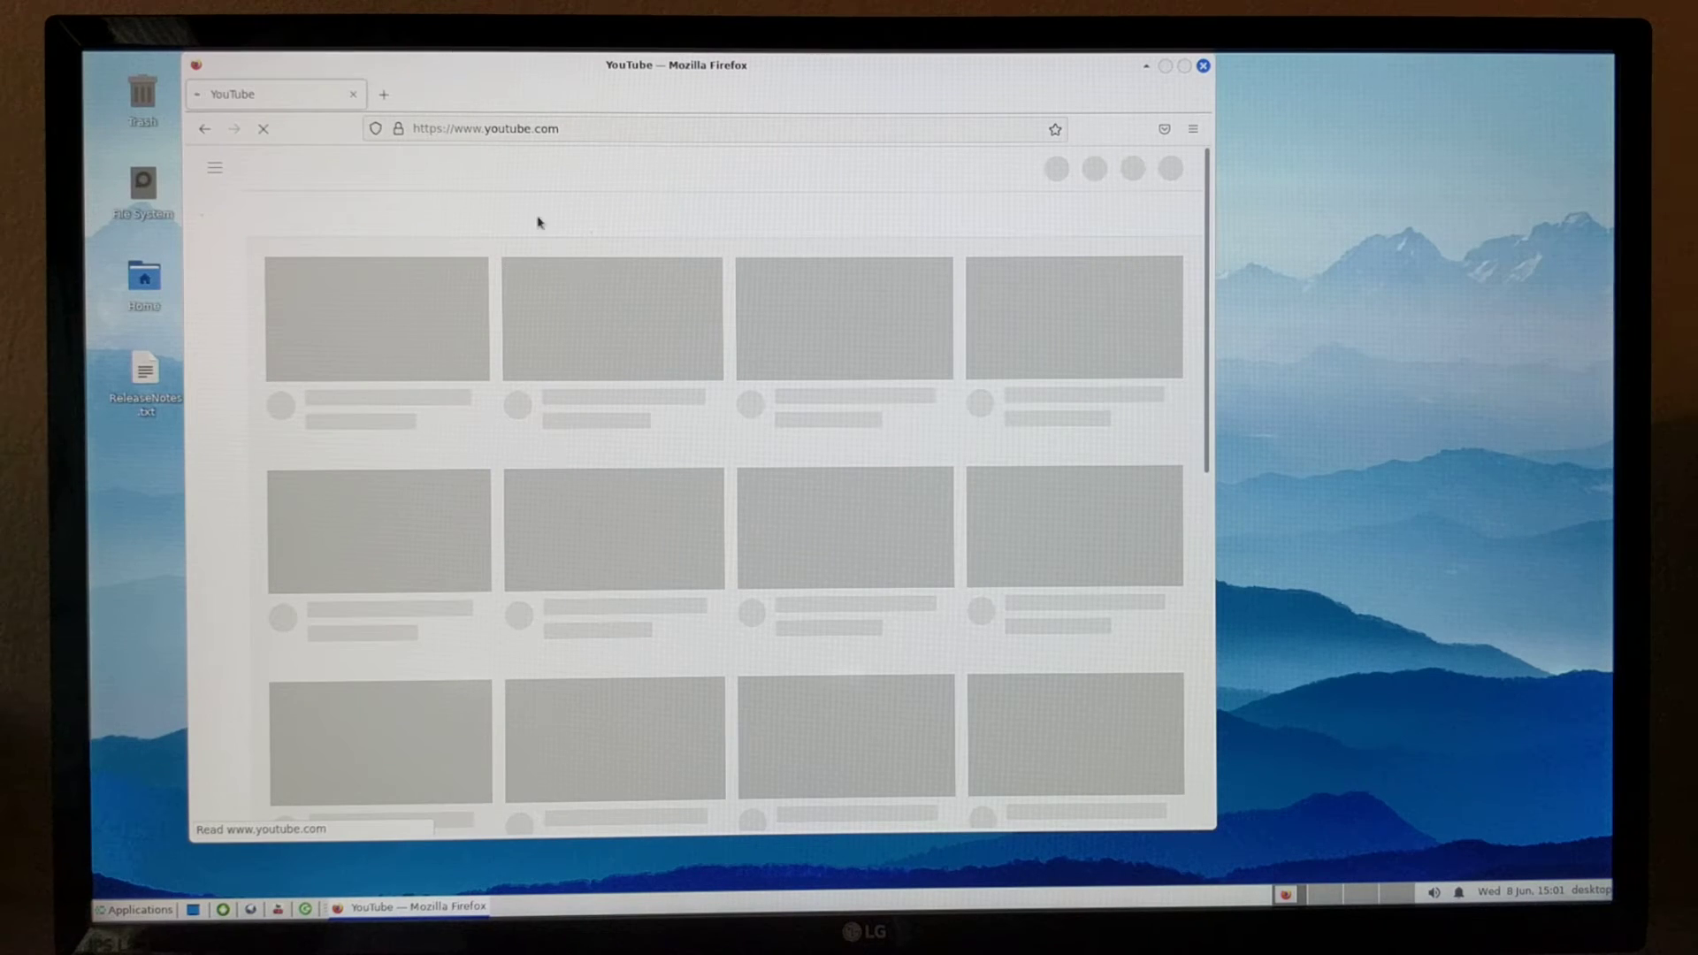
{"action": "mouse_move", "coordinate": [566, 200]}
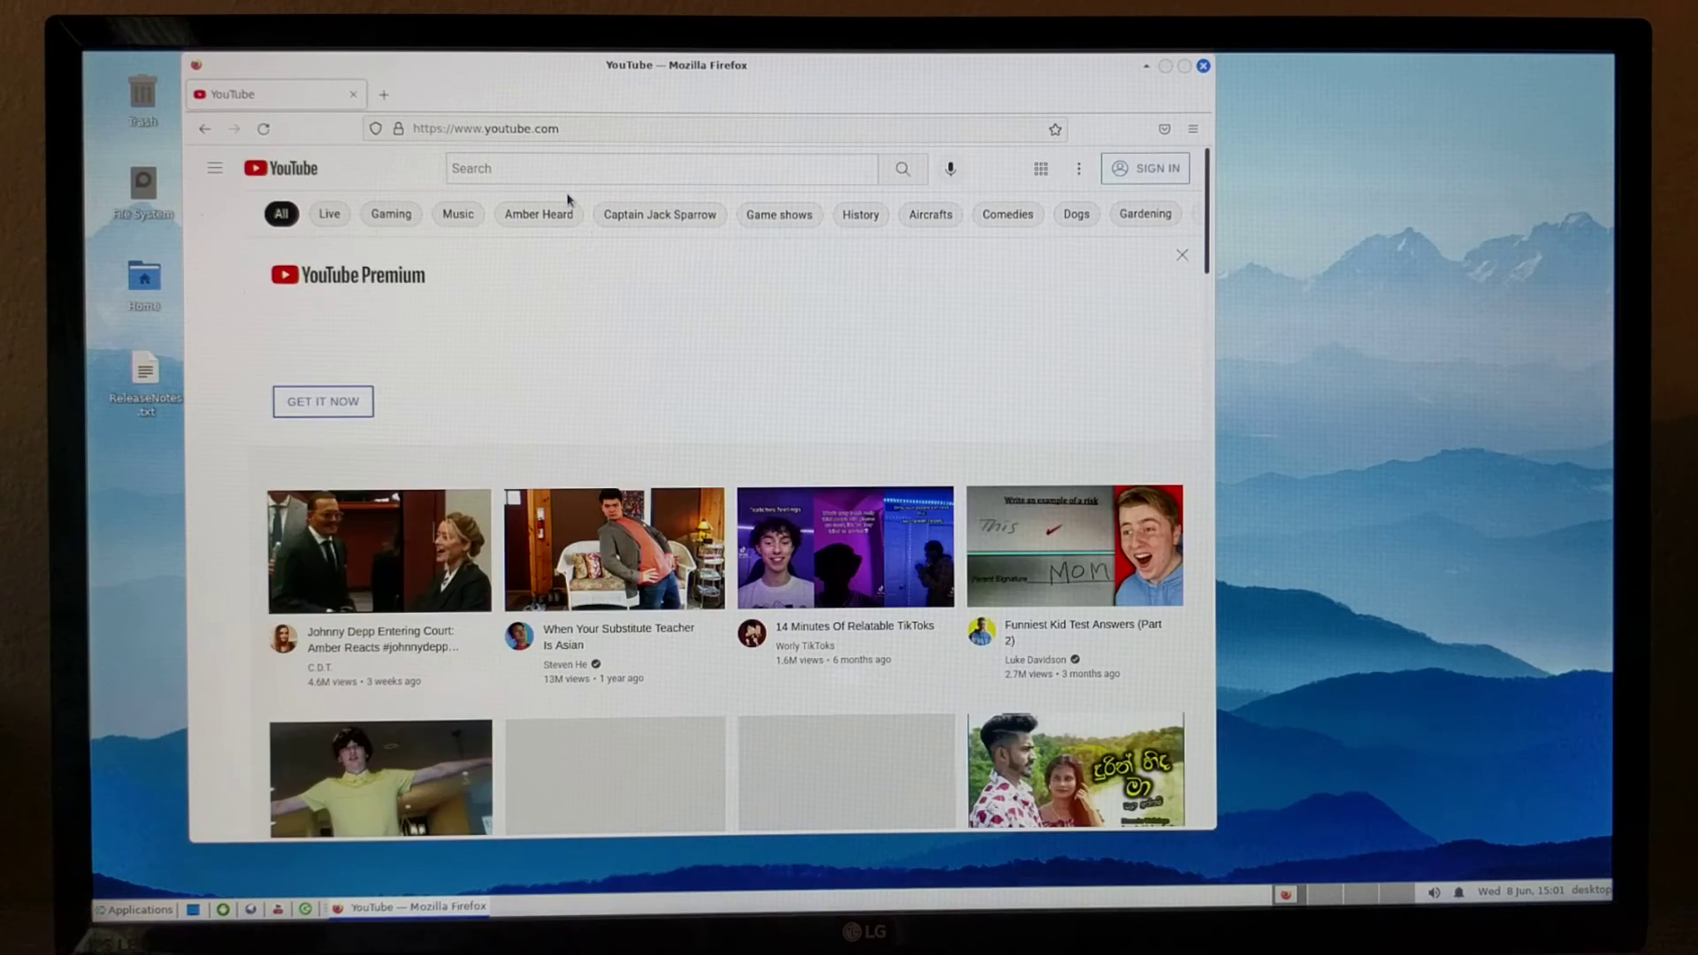
{"action": "left_click", "coordinate": [214, 168]}
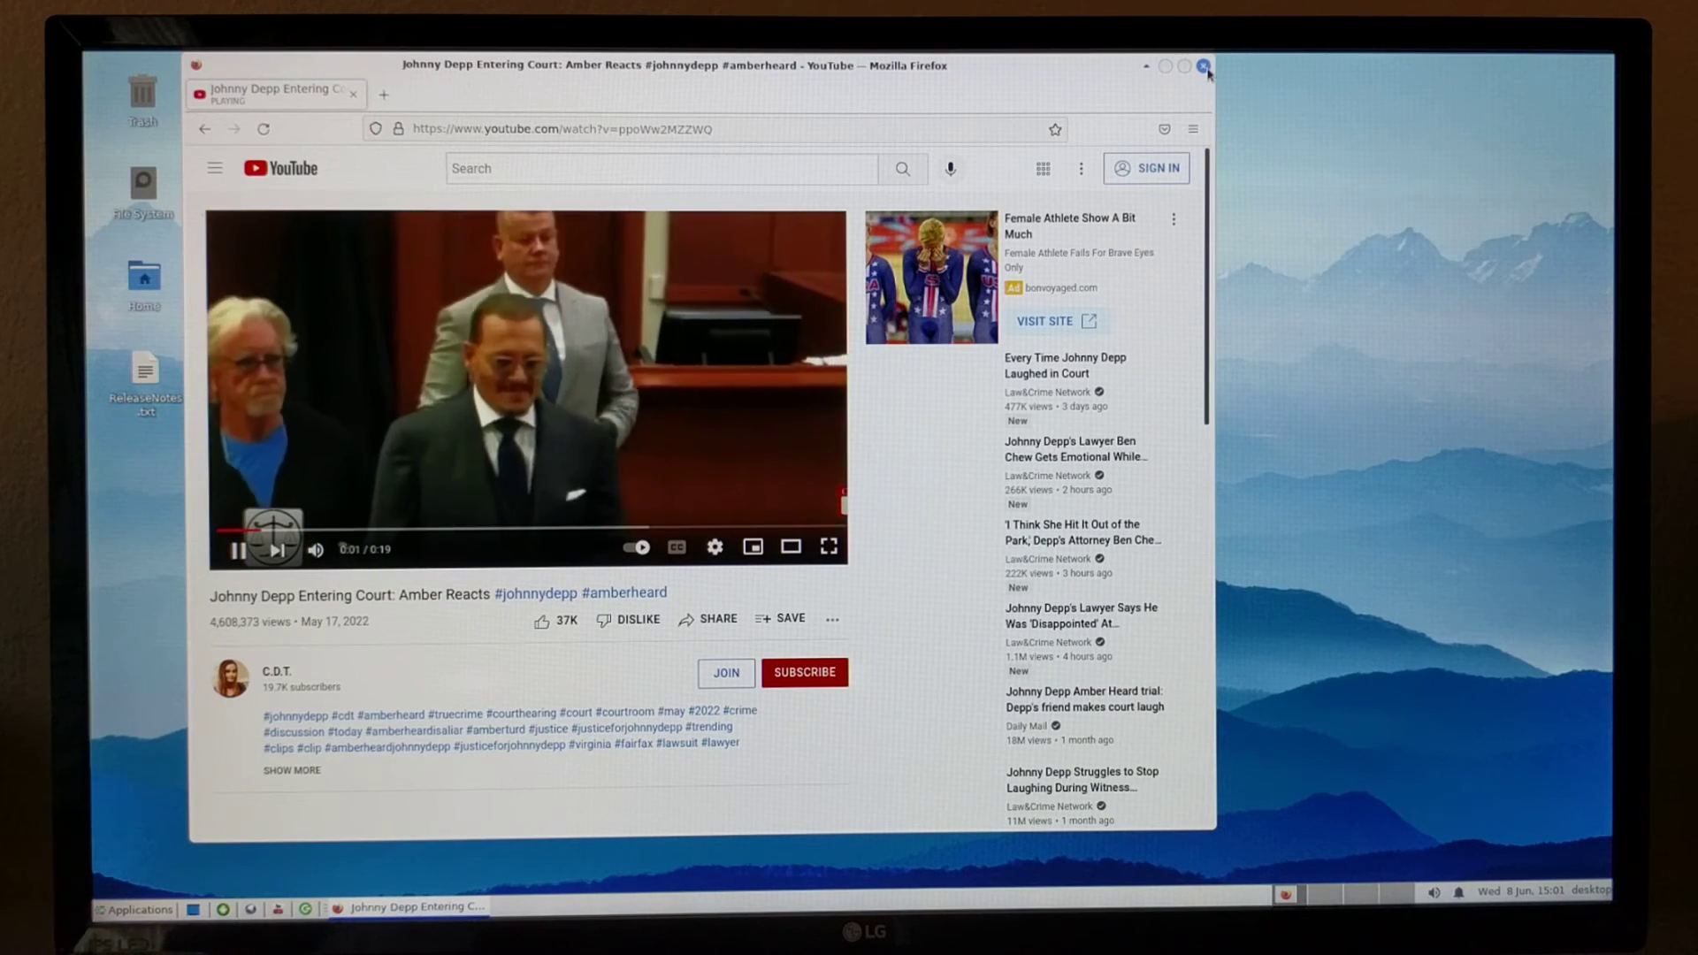
Close Firefox, browse the Android YouTube feed and return to the TV home screen
{"action": "left_click", "coordinate": [1203, 66]}
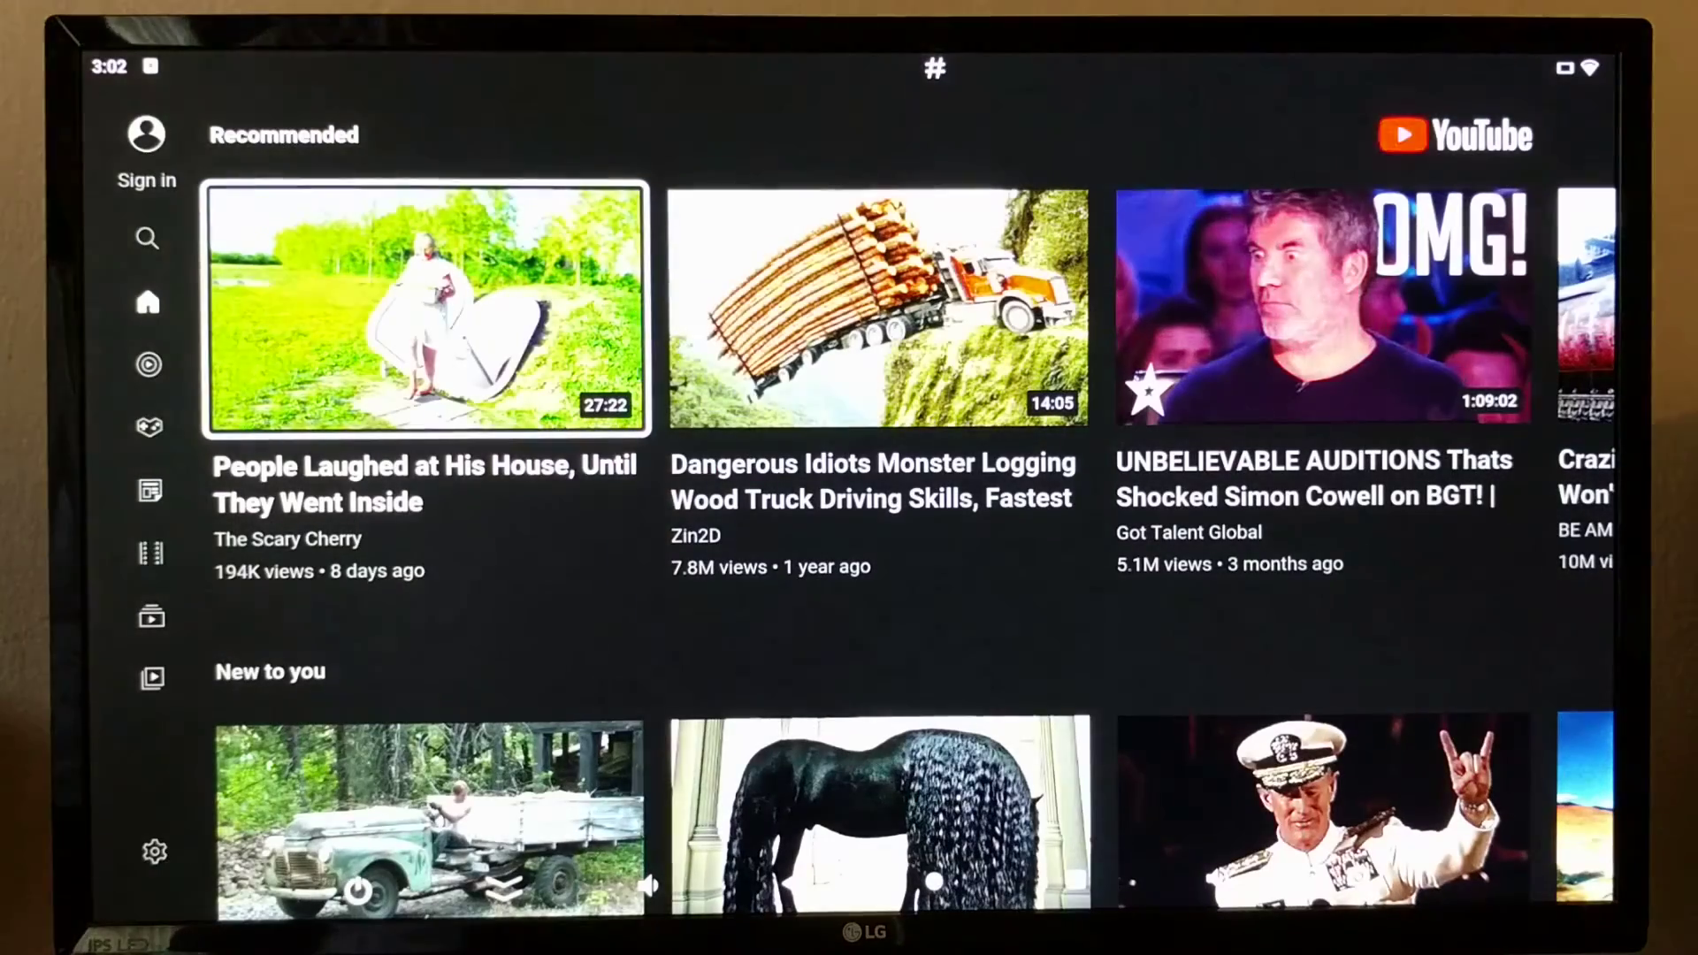
{"action": "mouse_move", "coordinate": [644, 672]}
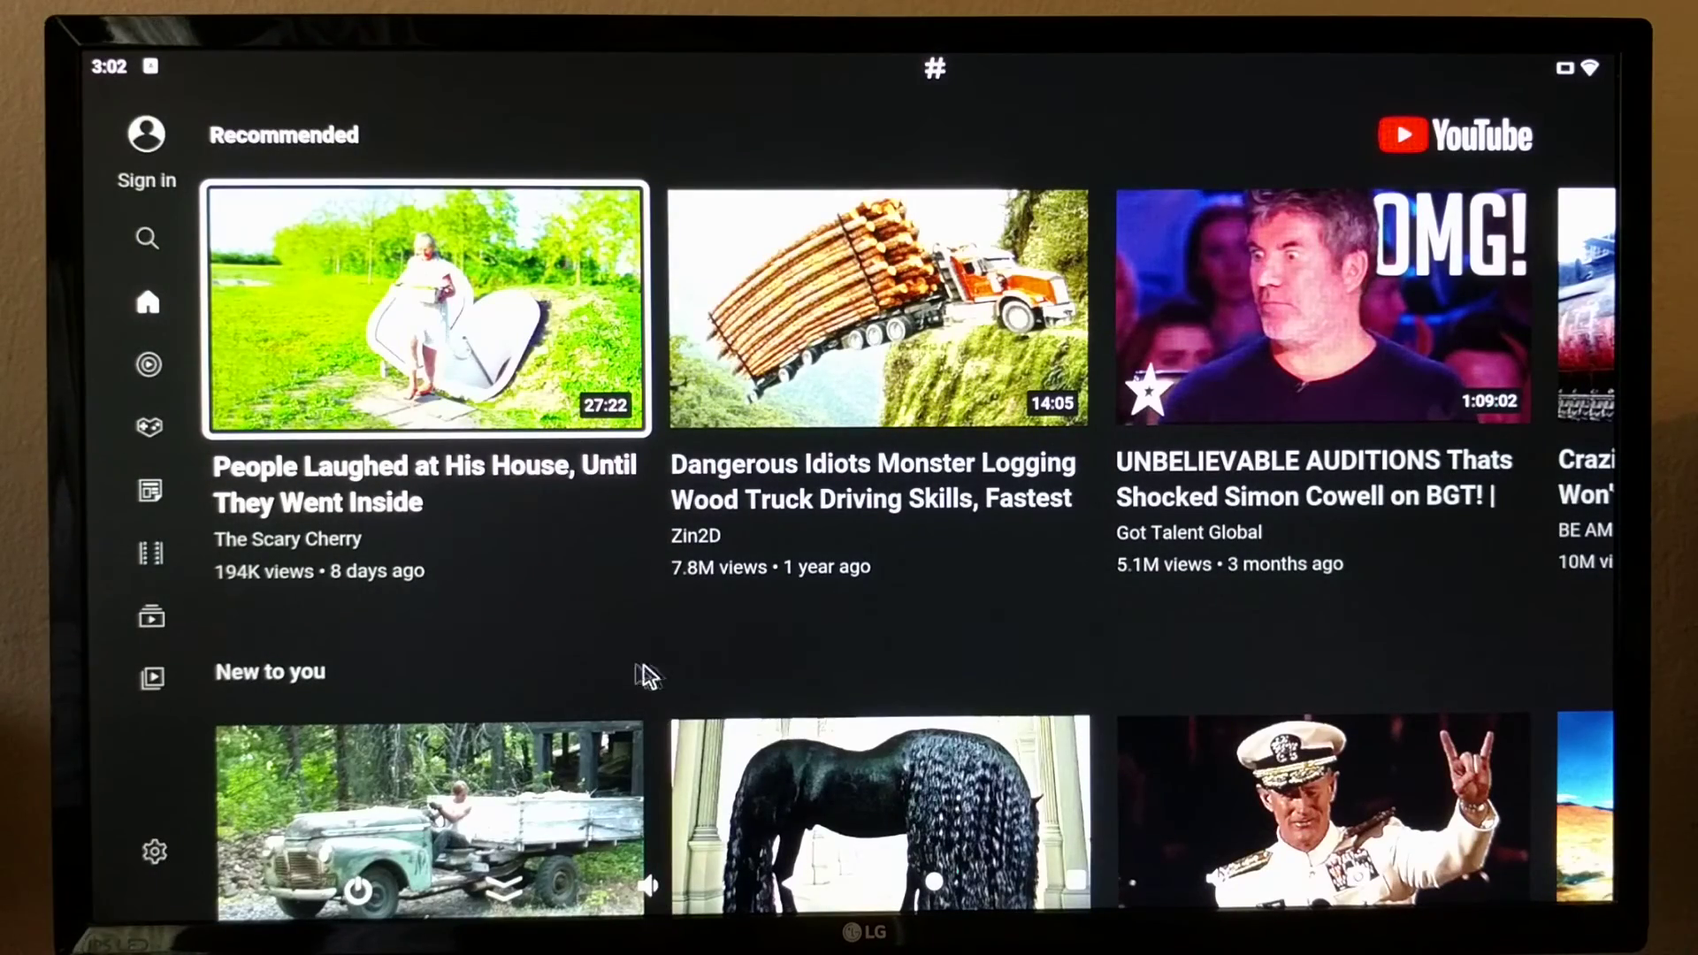
{"action": "left_click", "coordinate": [877, 306]}
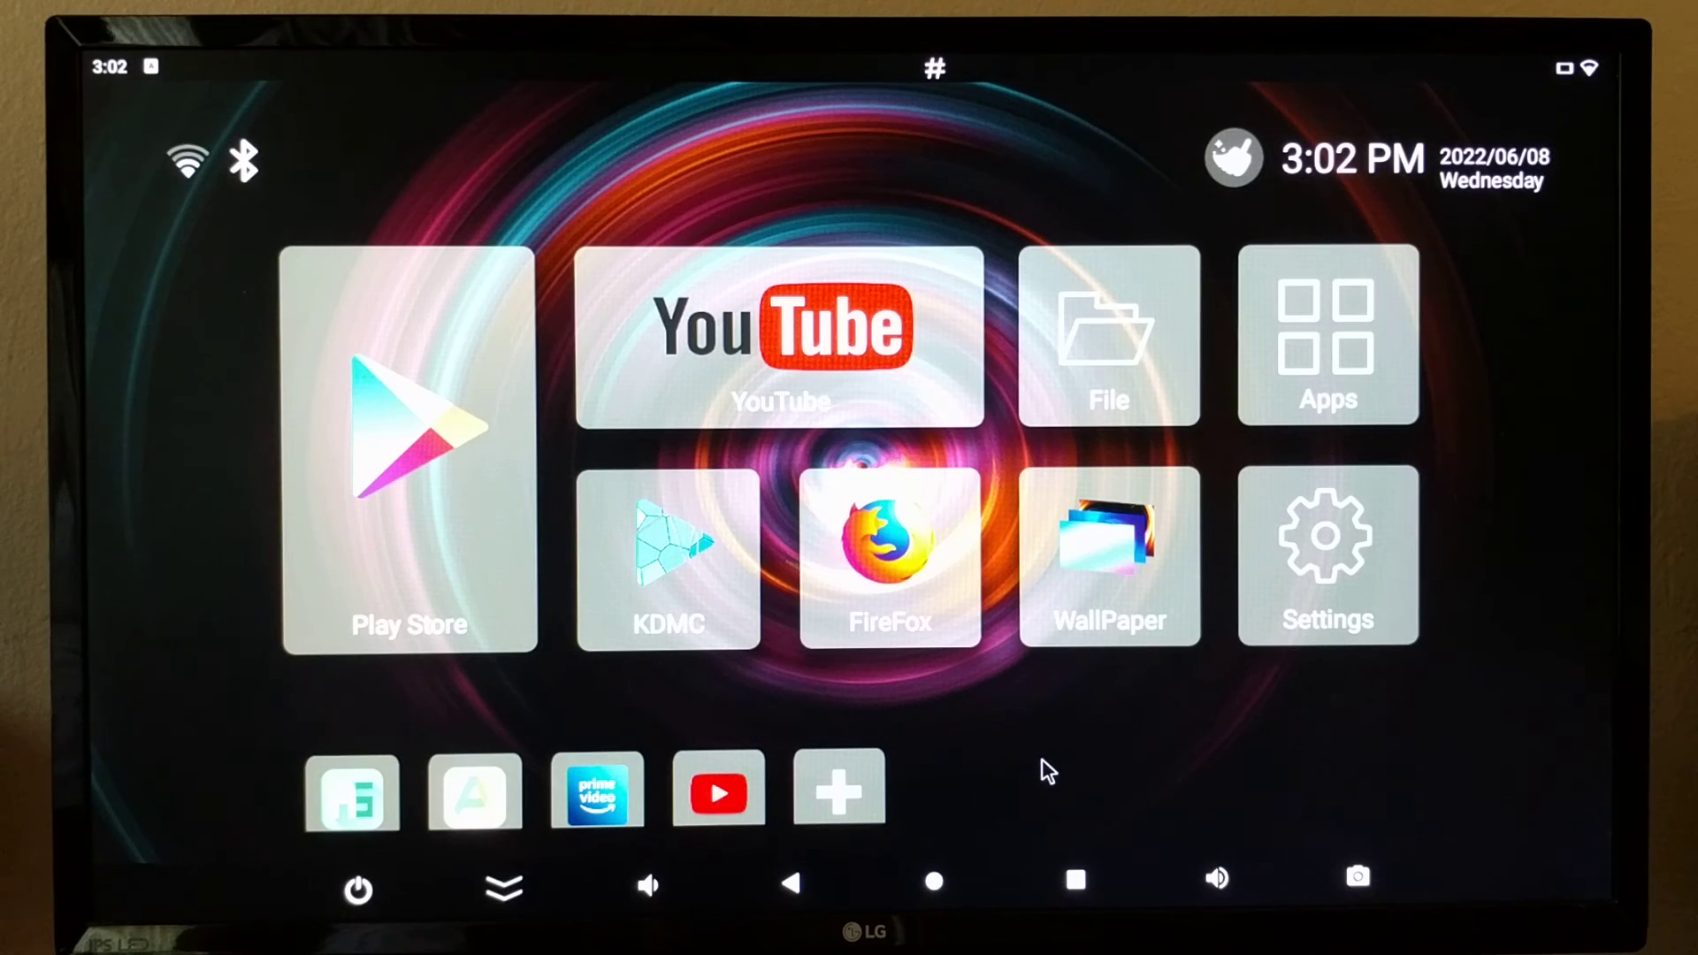
Show all installed Android apps in the launcher's apps drawer
{"action": "left_click", "coordinate": [1327, 336]}
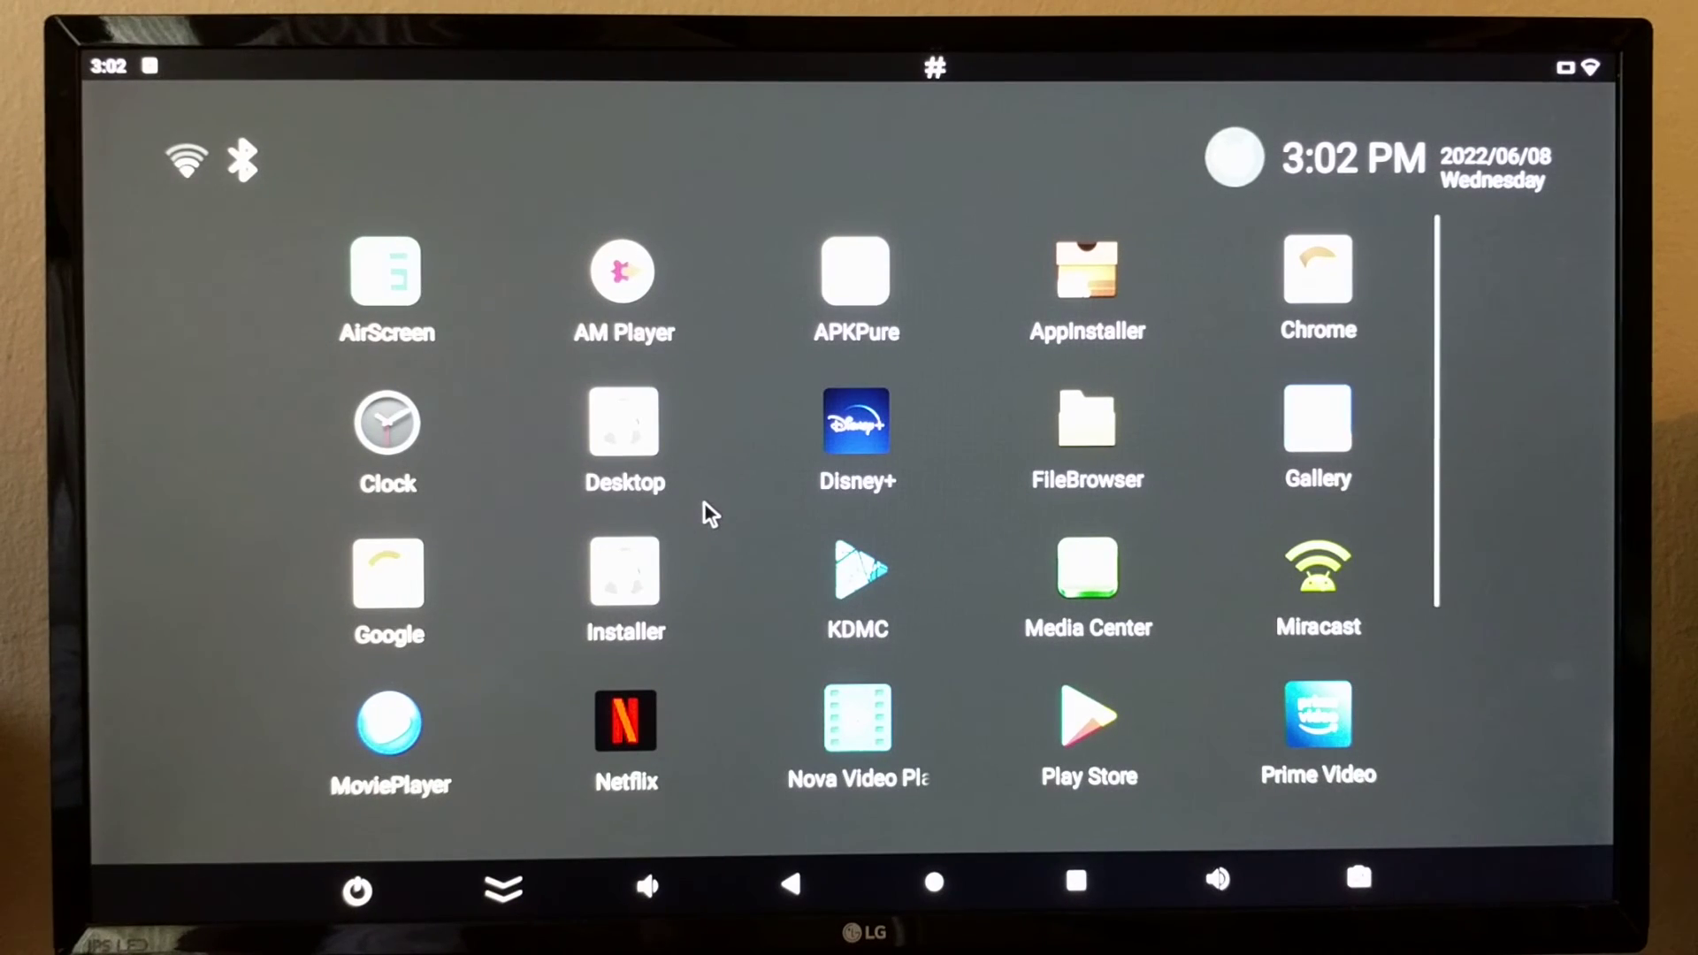
{"action": "mouse_move", "coordinate": [660, 412]}
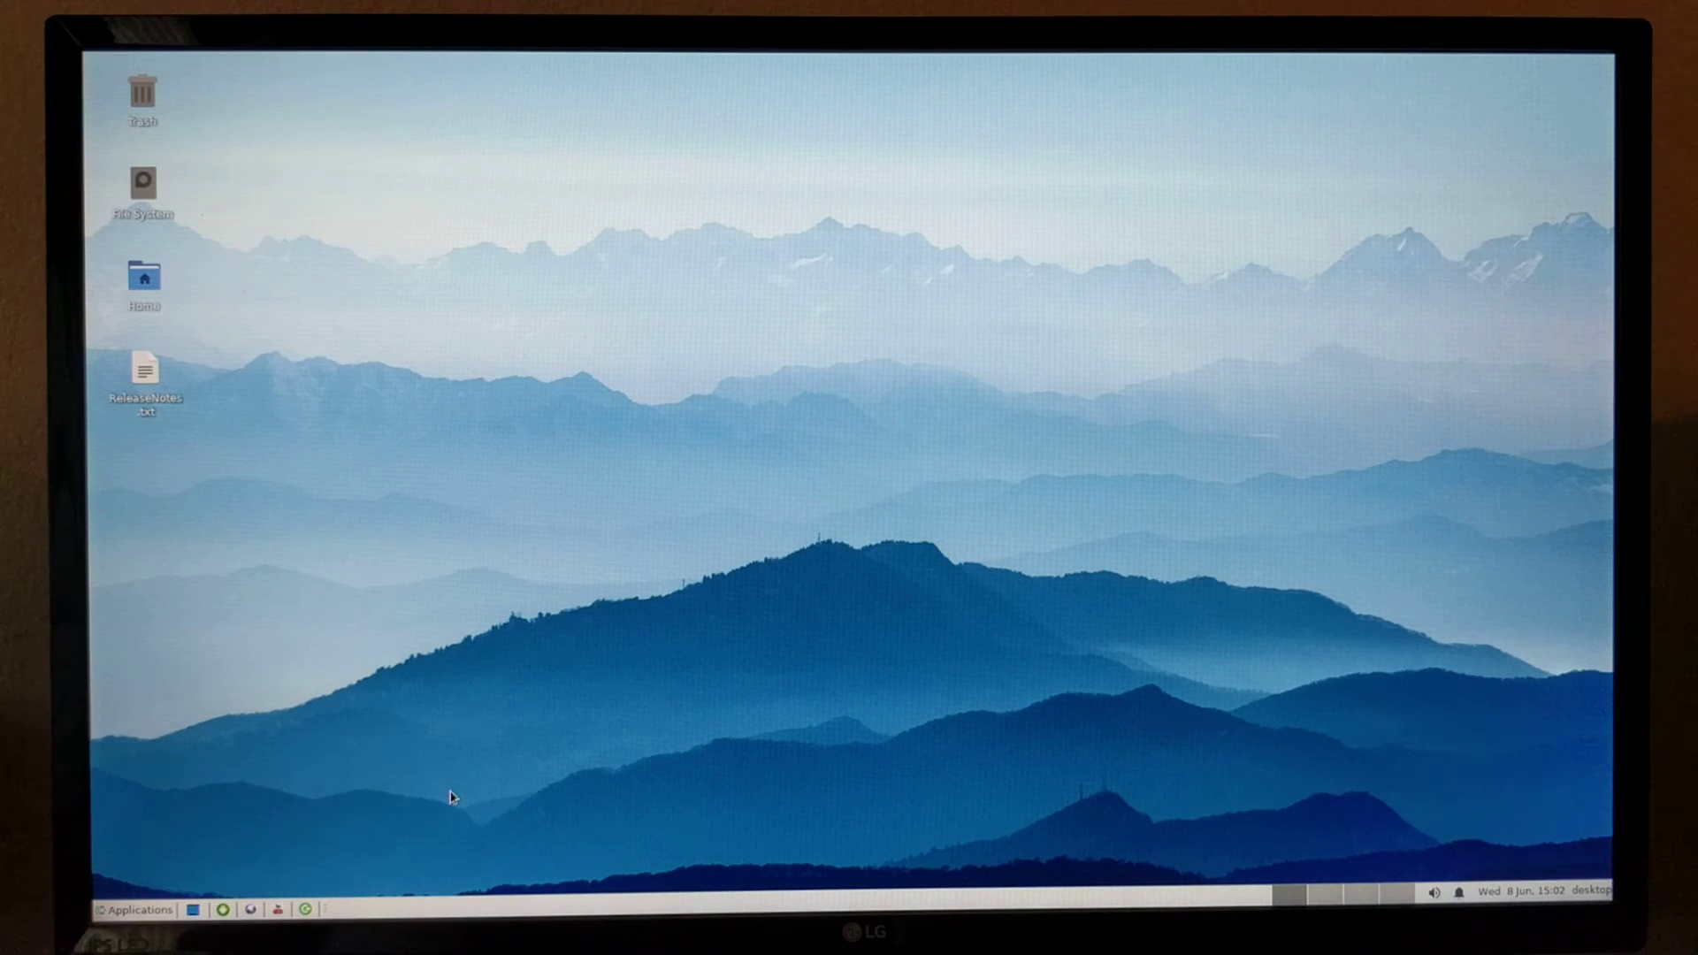
{"action": "left_click", "coordinate": [135, 909]}
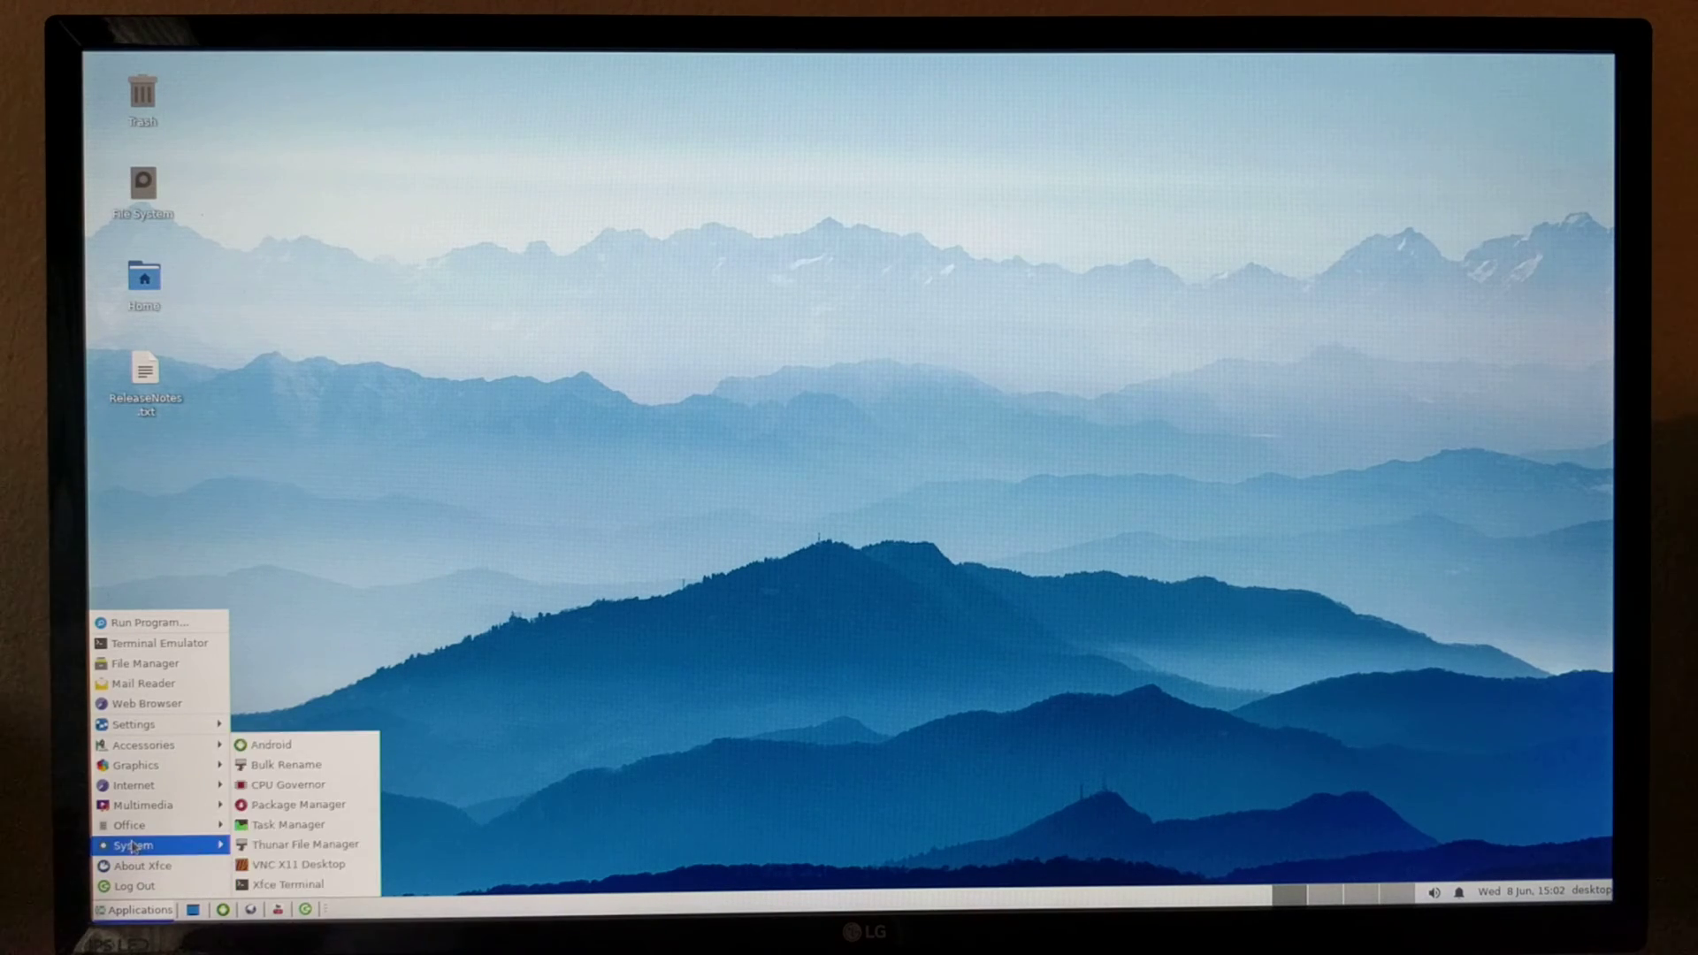
{"action": "mouse_move", "coordinate": [130, 824]}
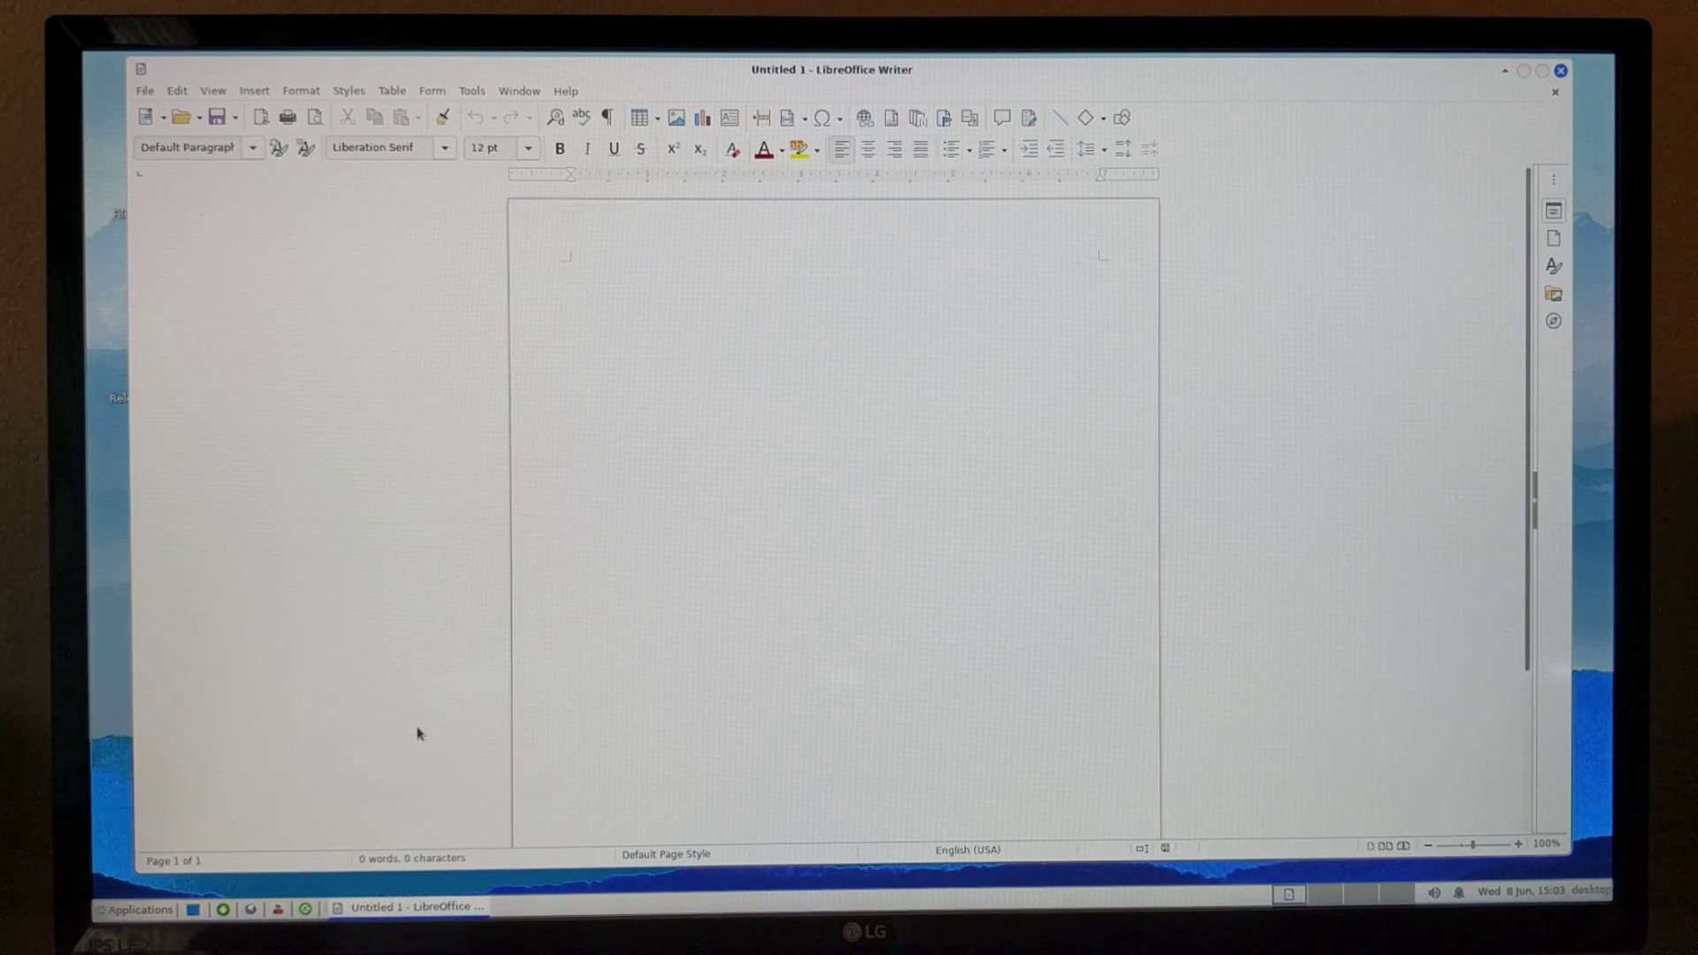
{"action": "left_click", "coordinate": [566, 263]}
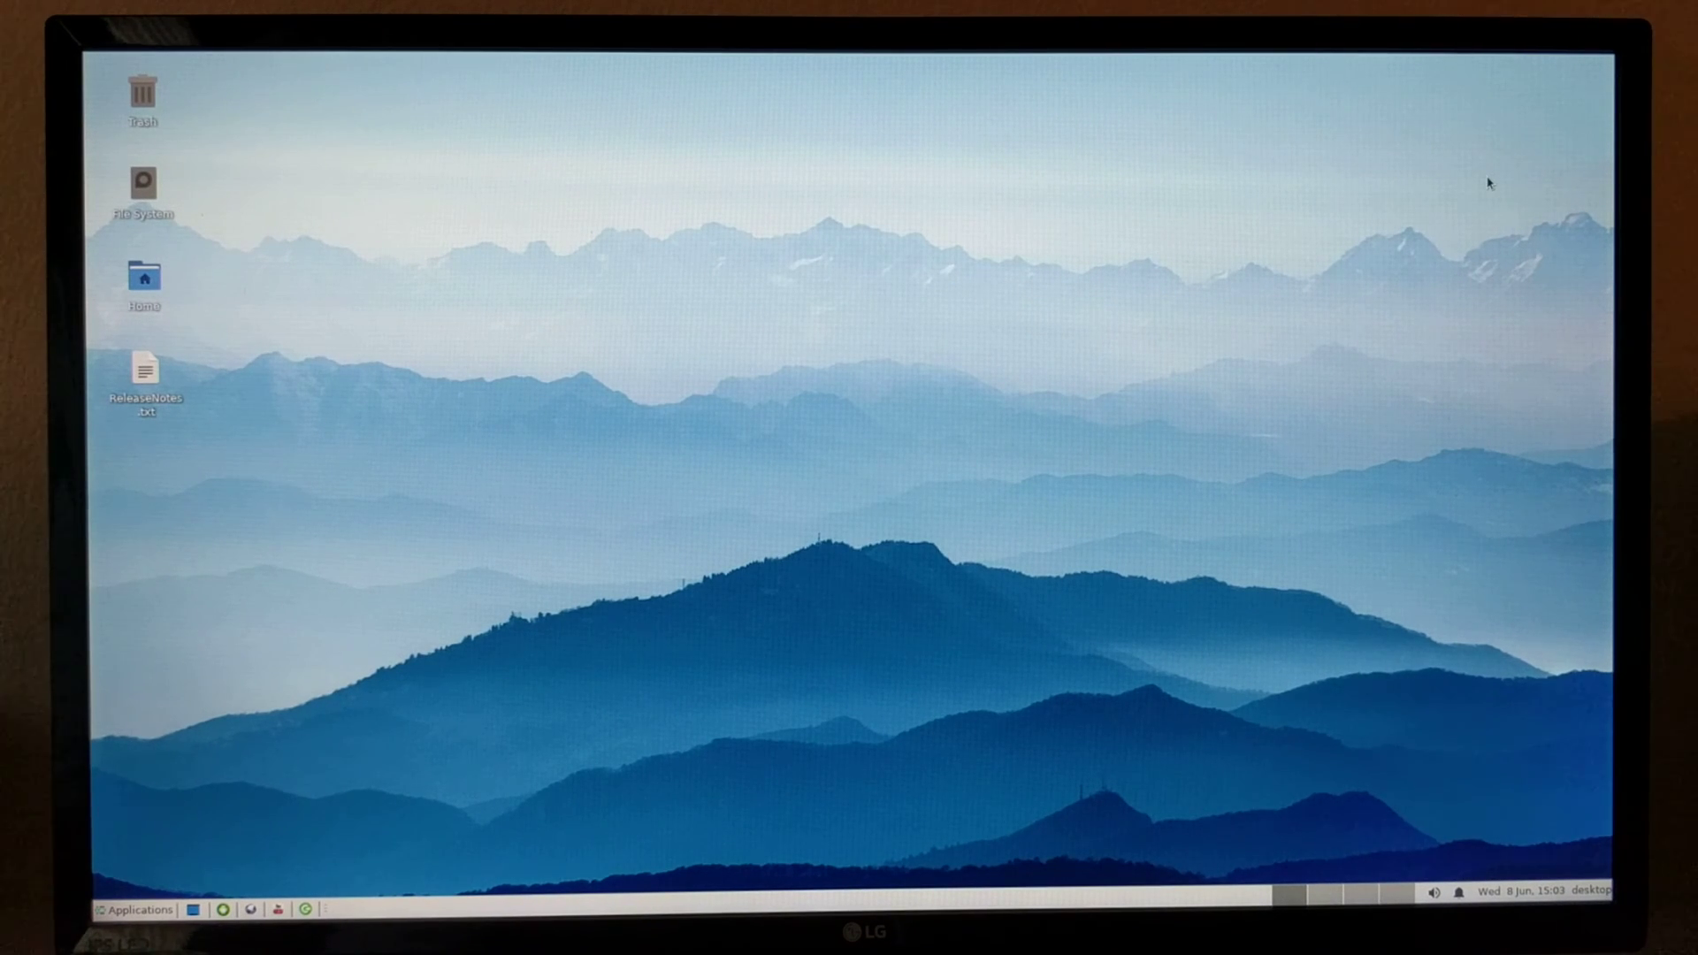
{"action": "mouse_move", "coordinate": [1304, 340]}
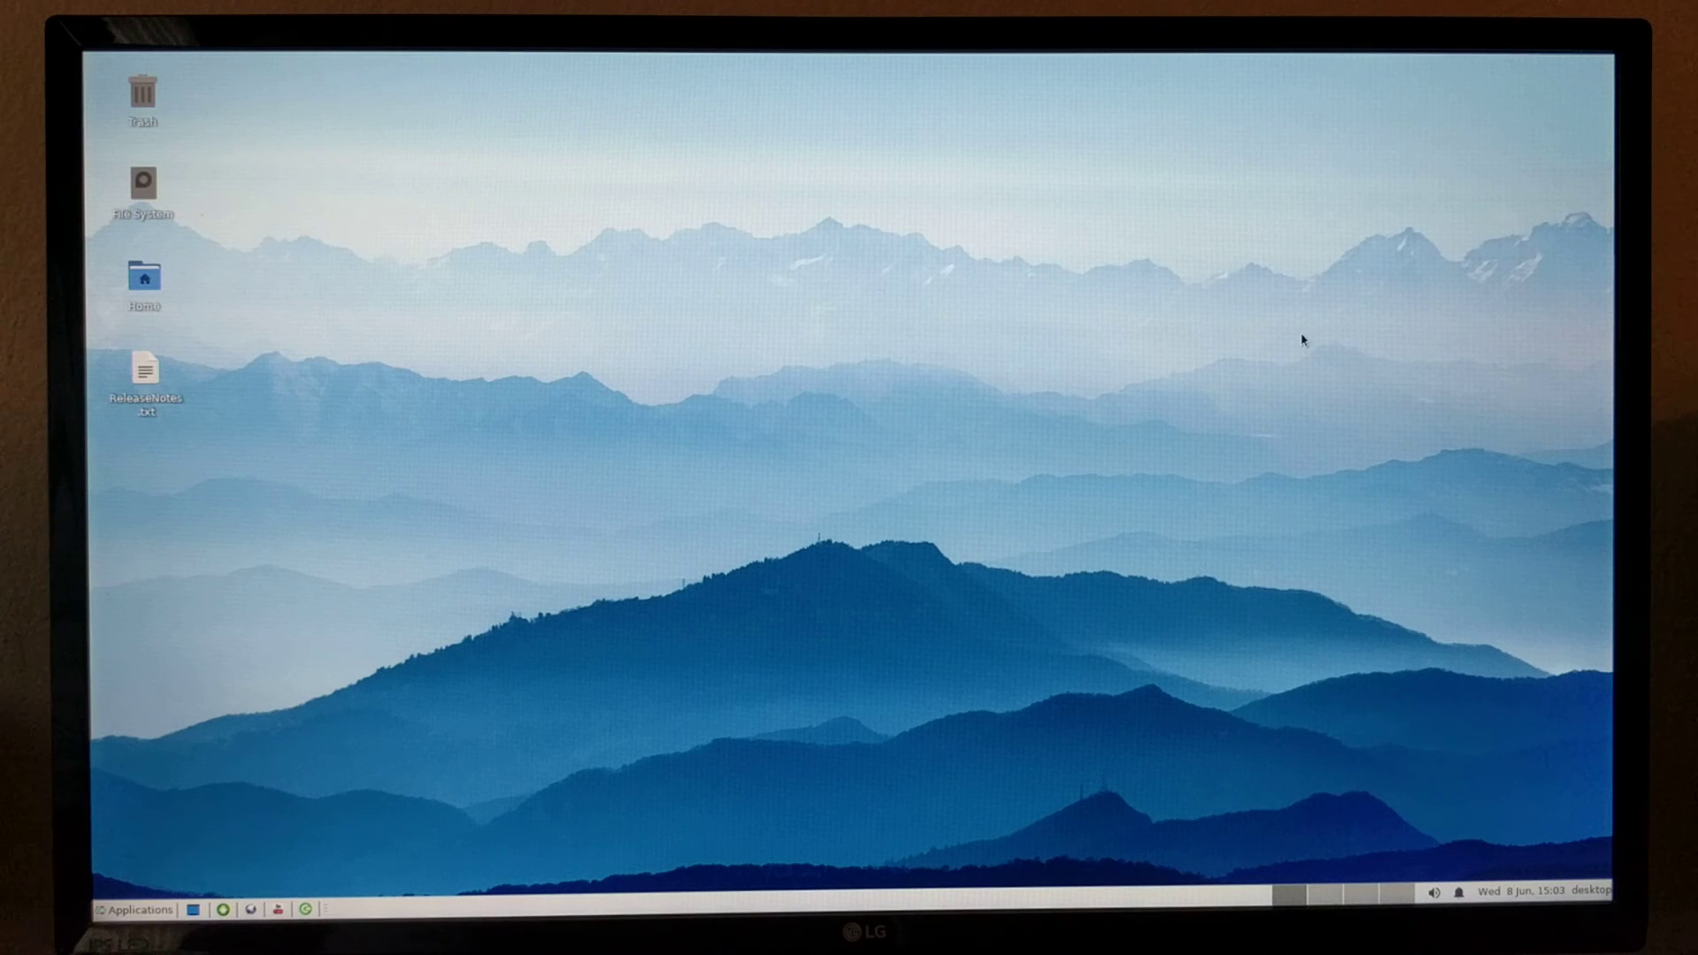